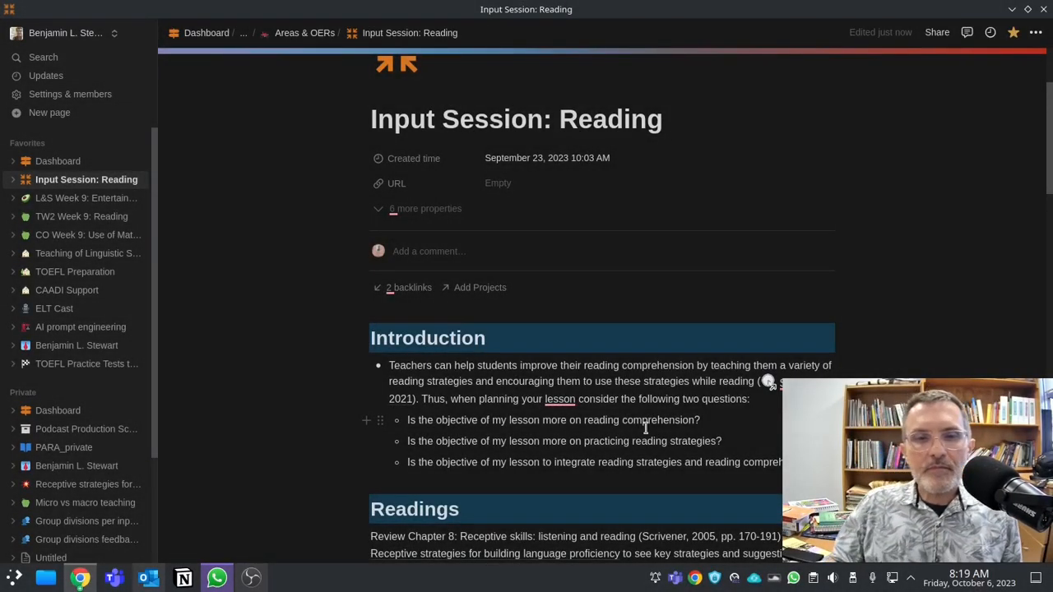
scroll("down", 3)
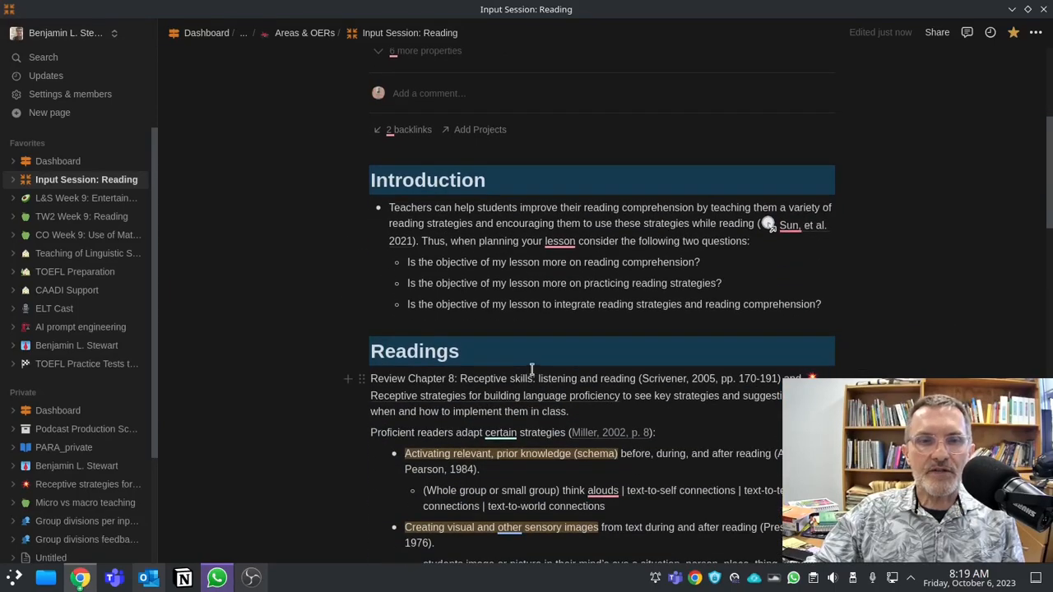
scroll("down", 3)
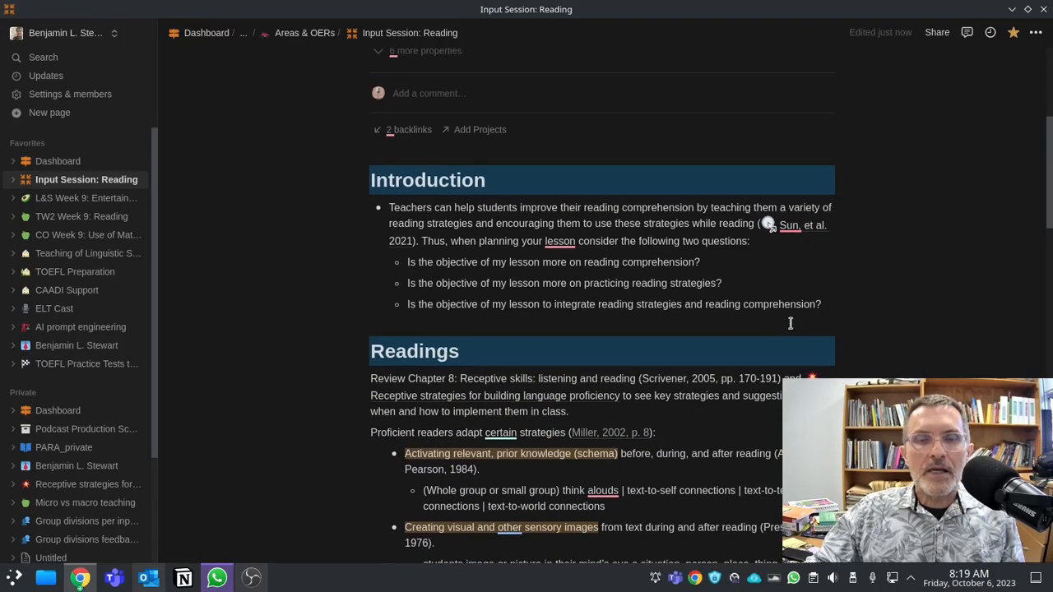
mouse_move(678, 319)
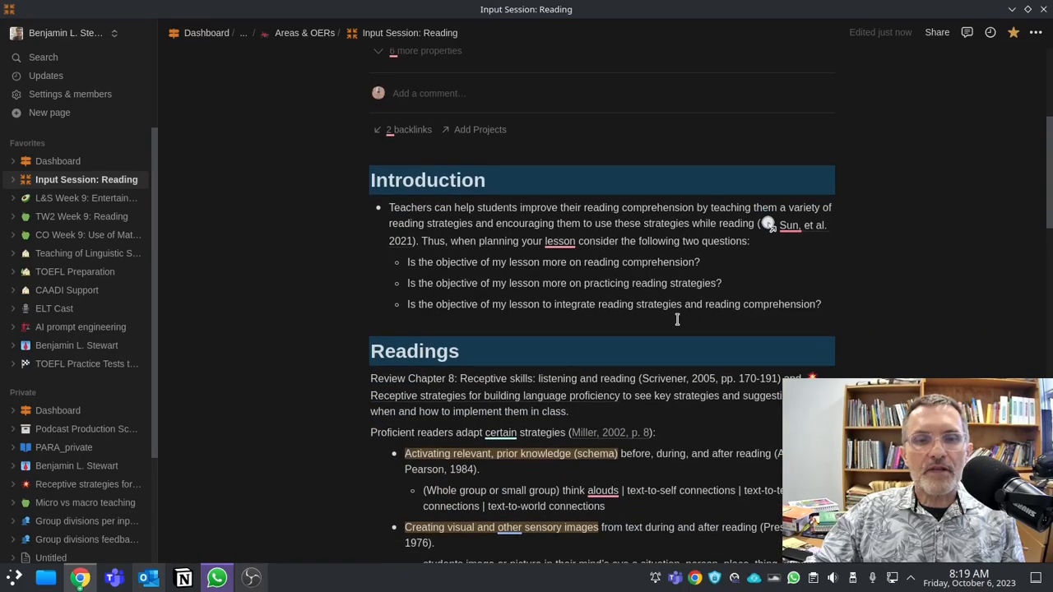
mouse_move(633, 321)
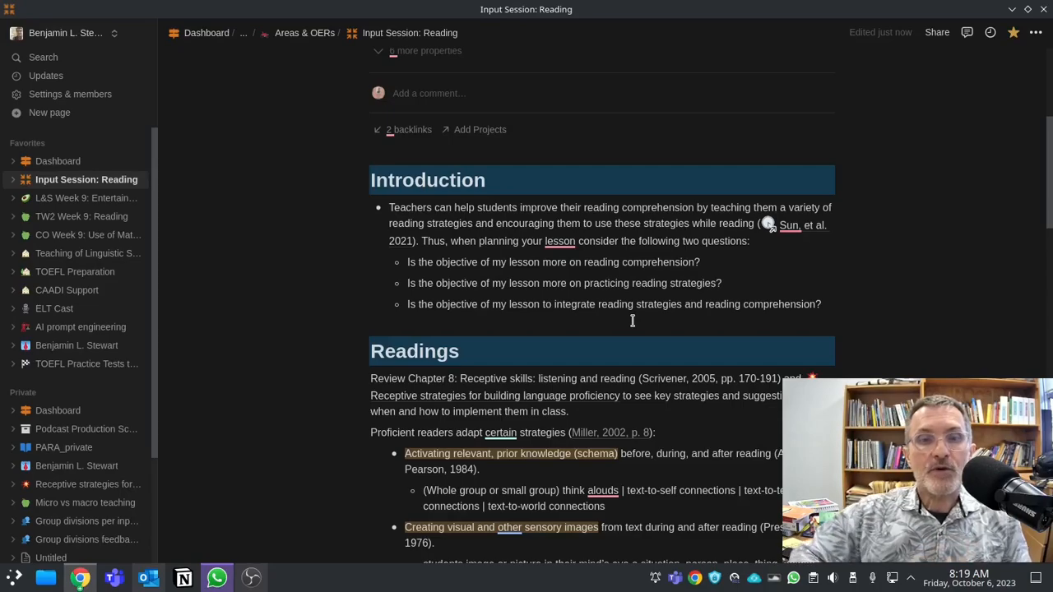
scroll("down", 3)
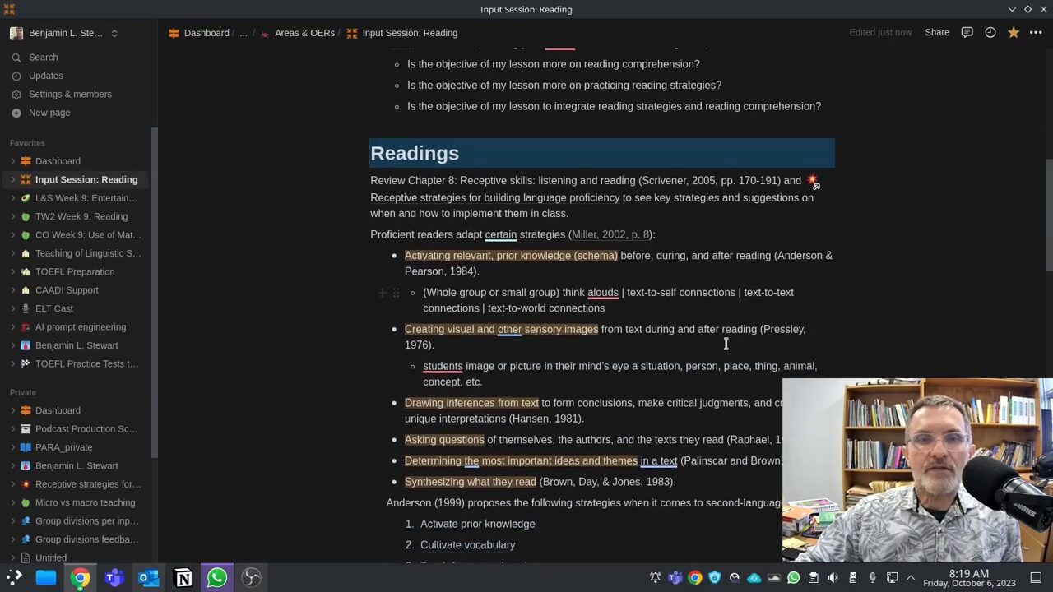
scroll("down", 3)
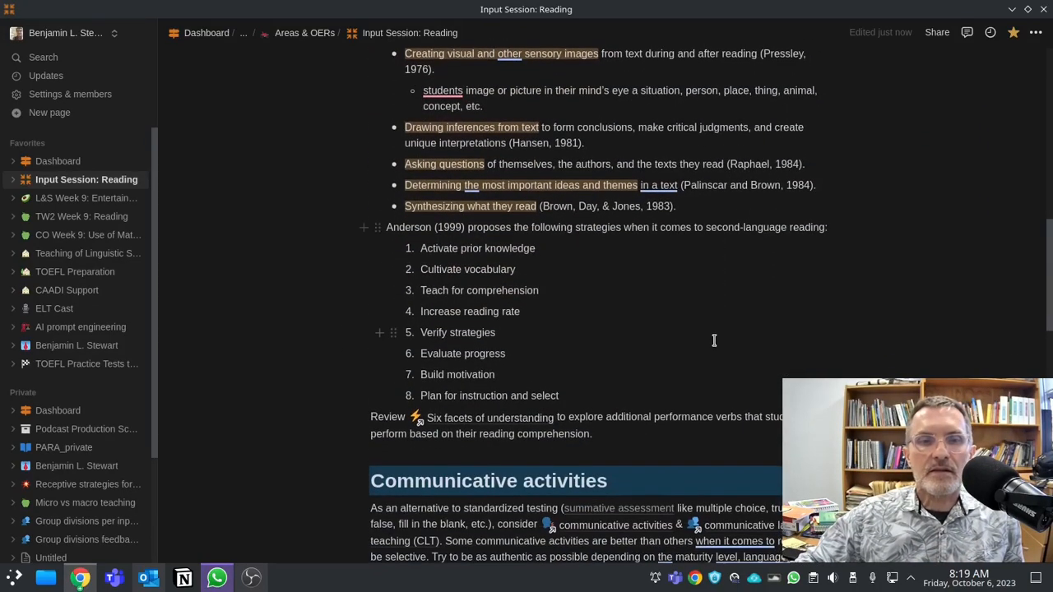
scroll("up", 3)
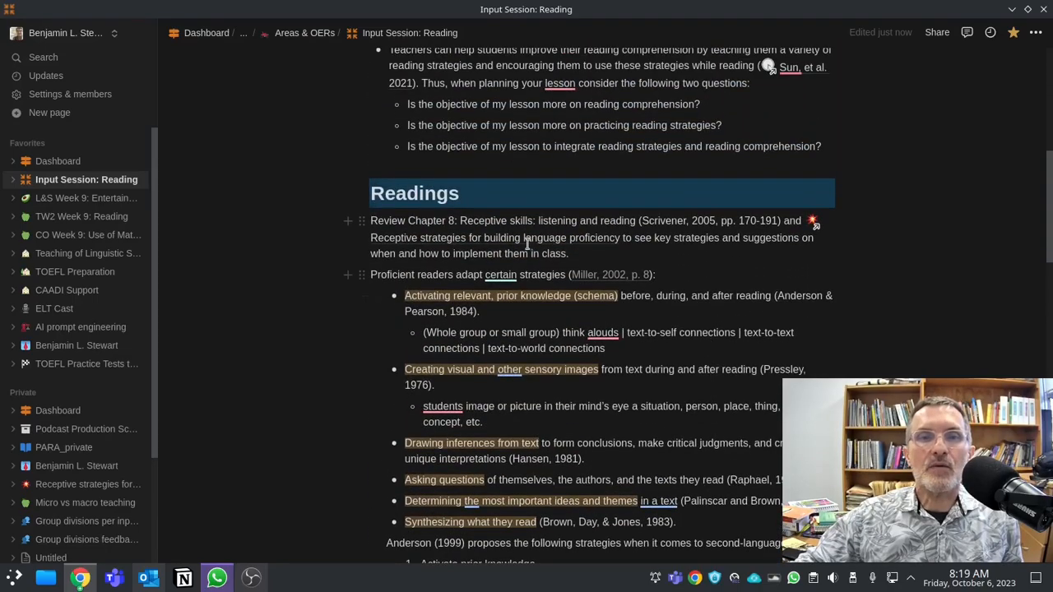
mouse_move(961, 270)
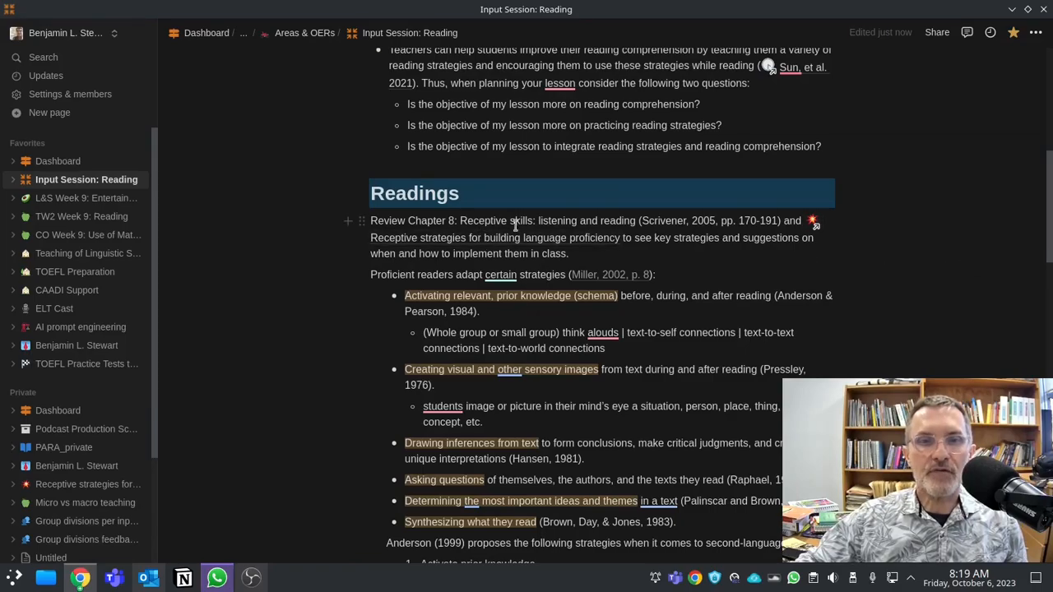
mouse_move(609, 228)
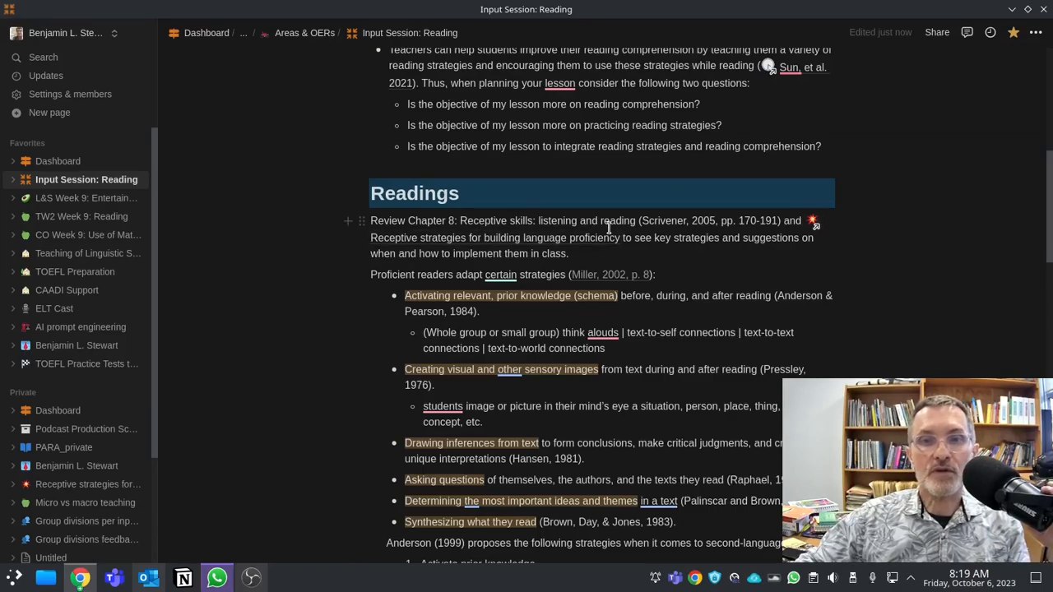
mouse_move(946, 237)
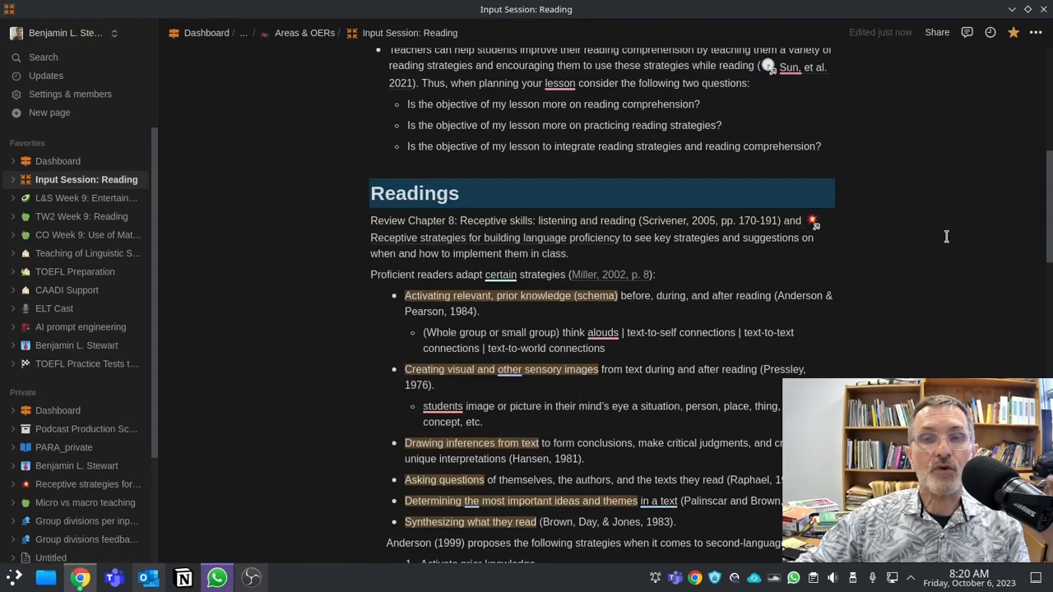
mouse_move(951, 260)
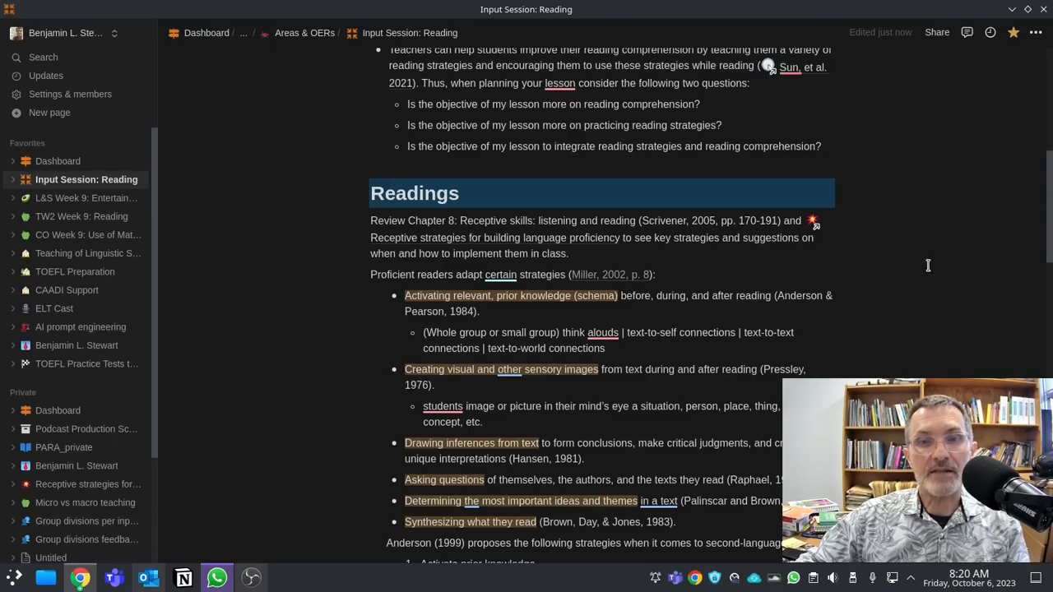
mouse_move(638, 327)
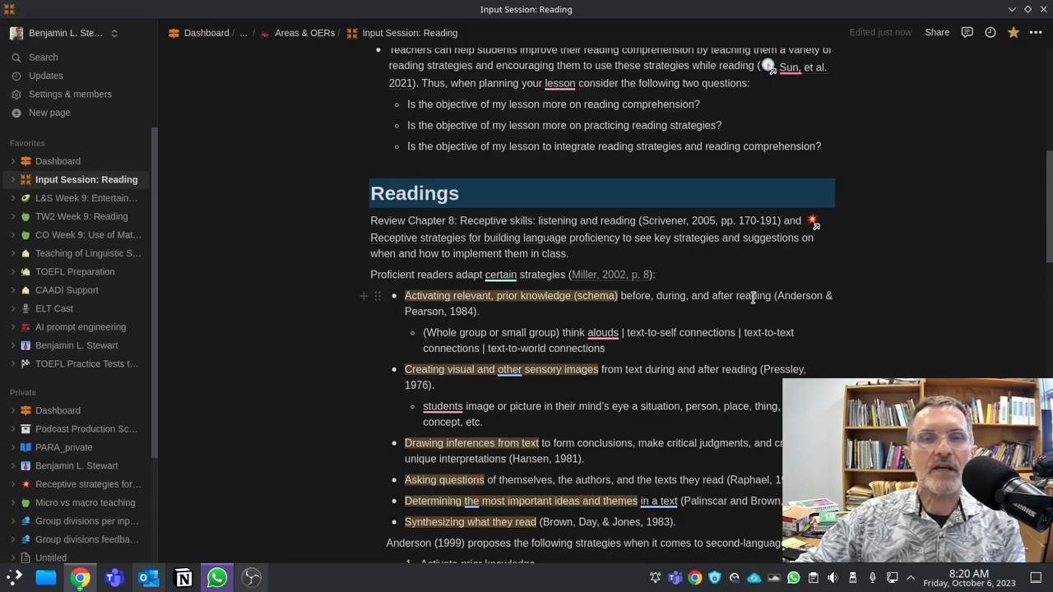
mouse_move(970, 315)
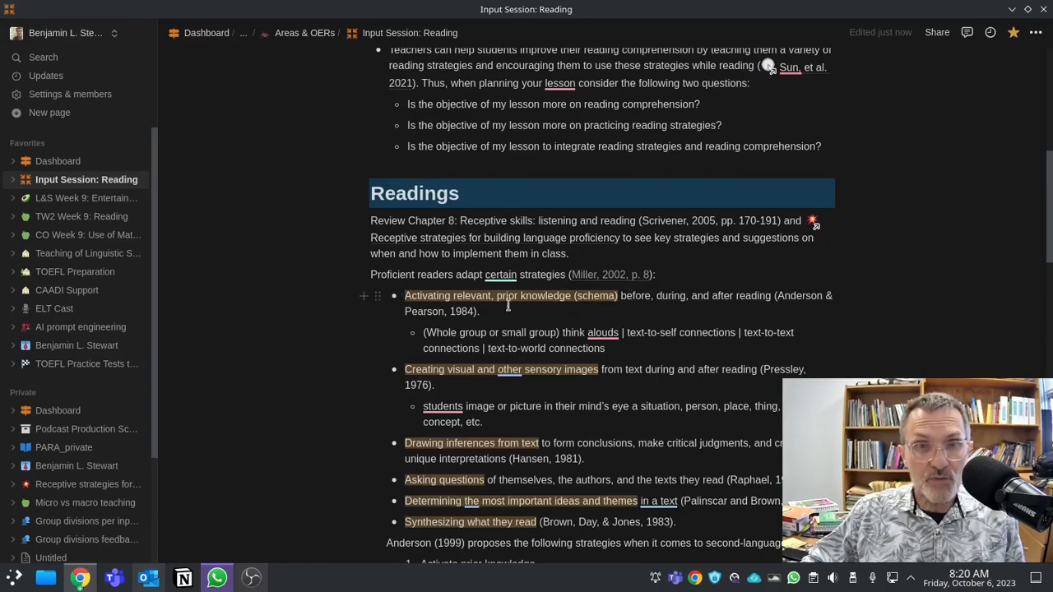
scroll("down", 3)
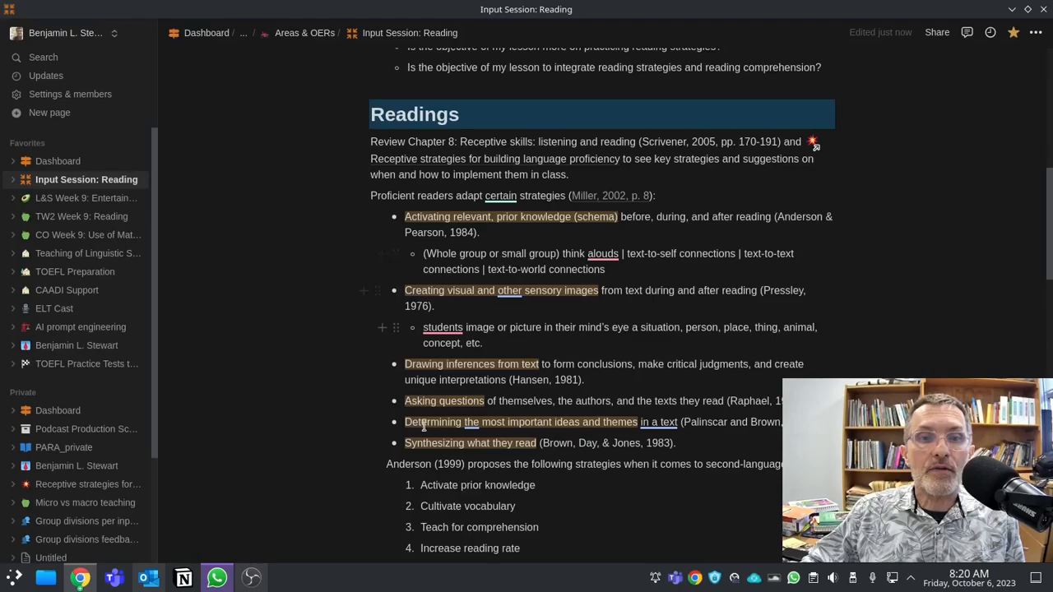
mouse_move(573, 227)
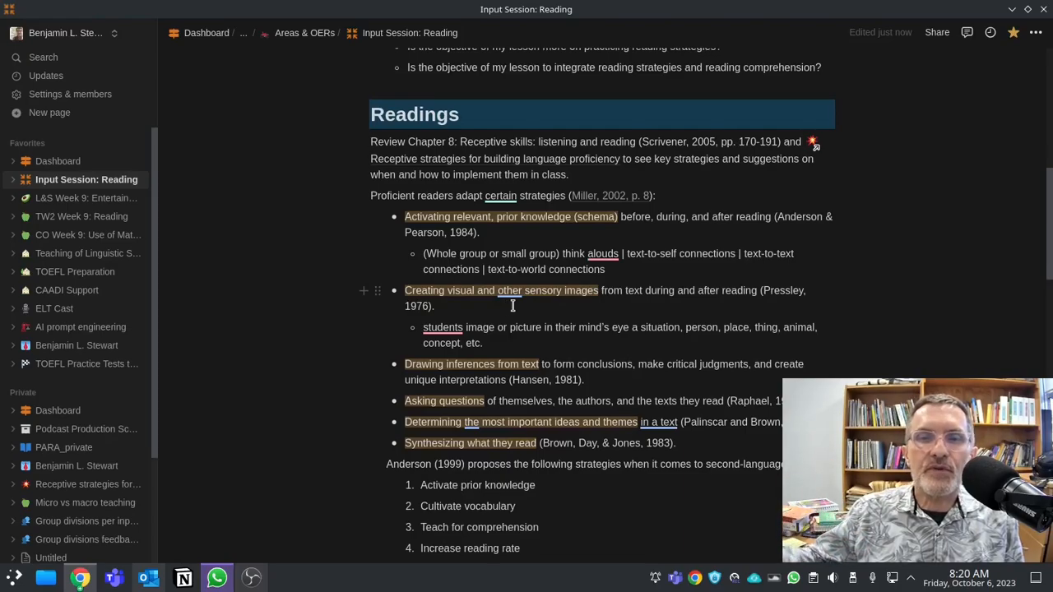
mouse_move(658, 323)
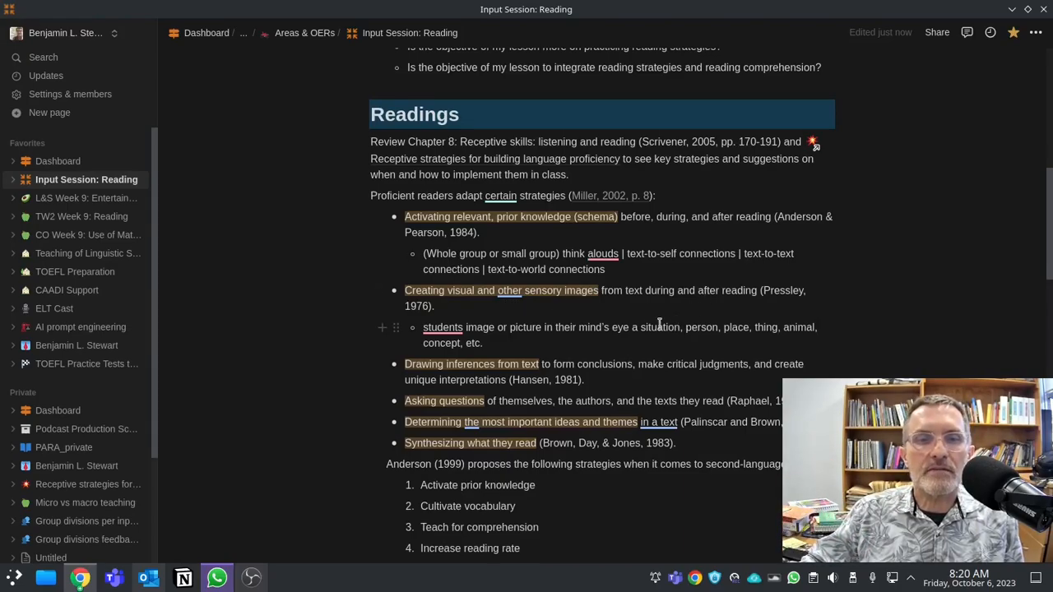
mouse_move(593, 372)
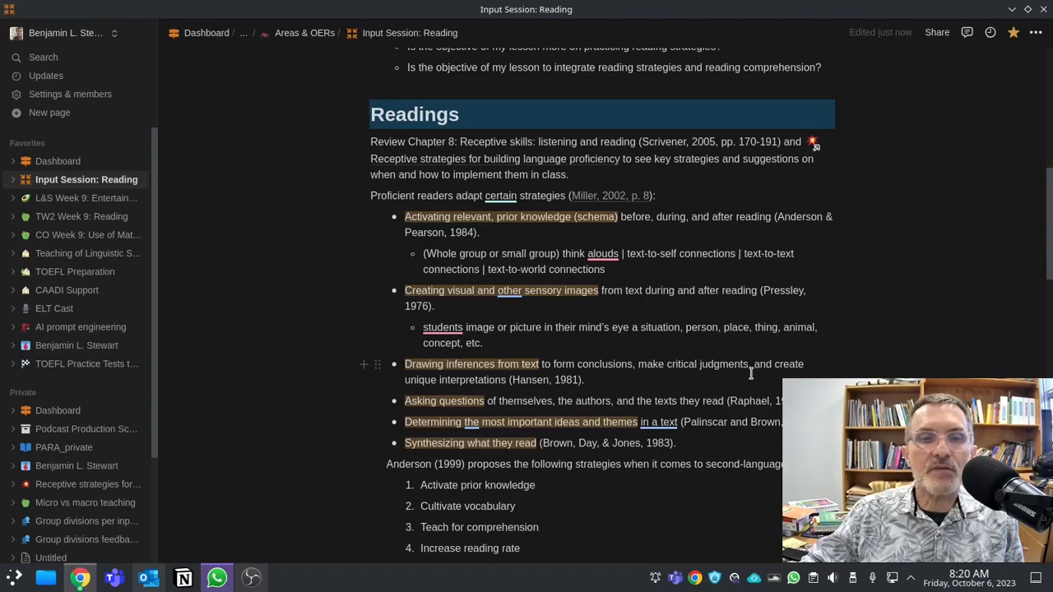
mouse_move(460, 398)
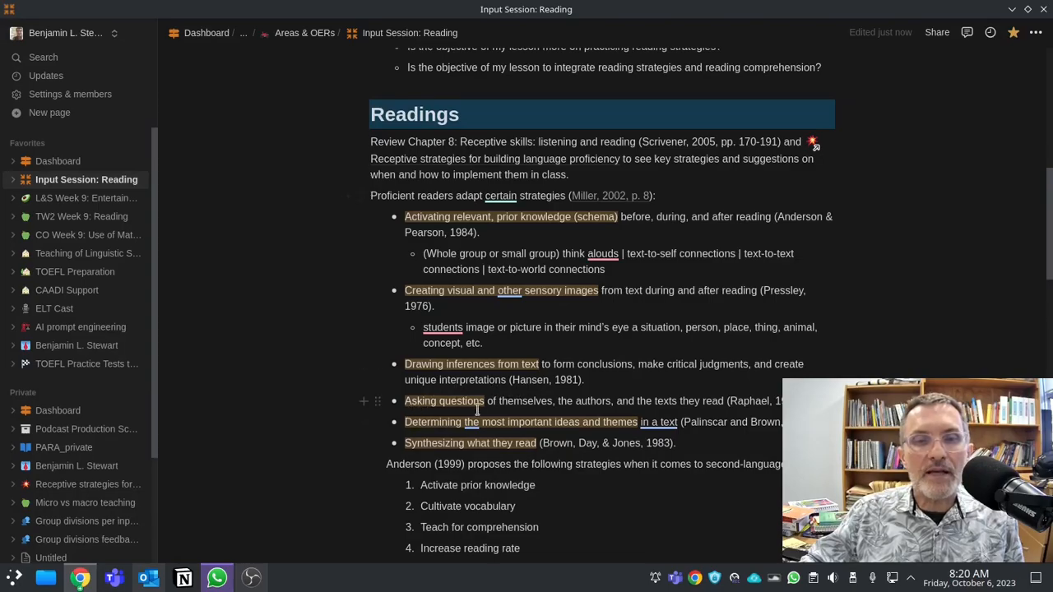
mouse_move(547, 415)
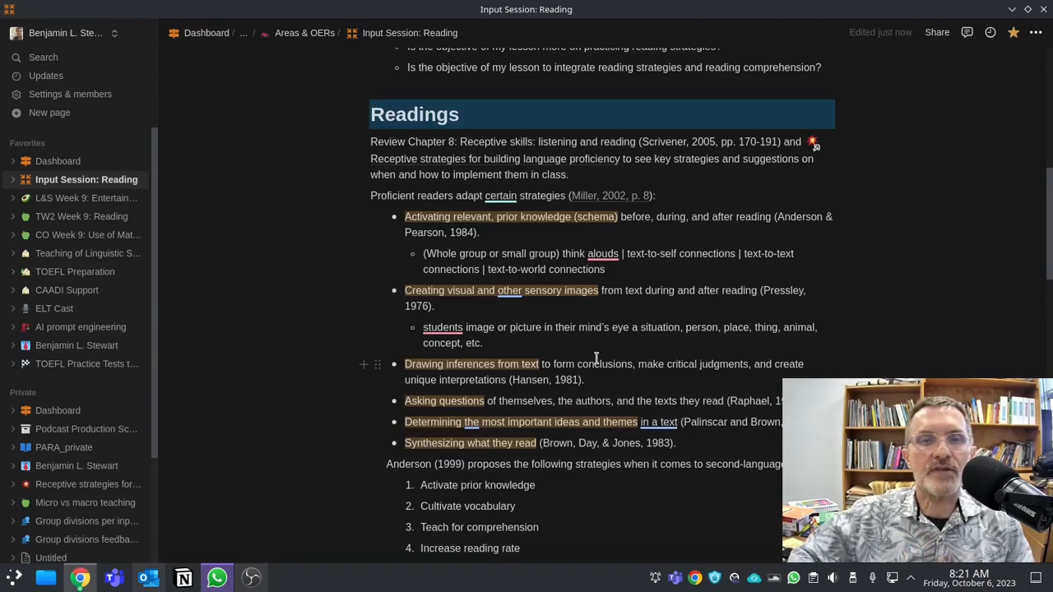
mouse_move(706, 255)
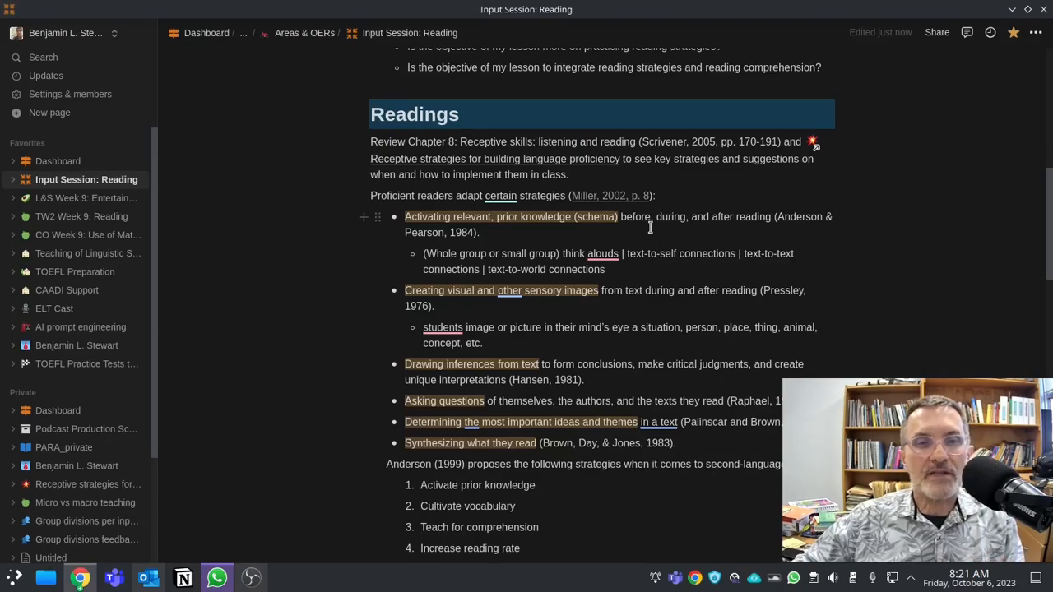
mouse_move(700, 236)
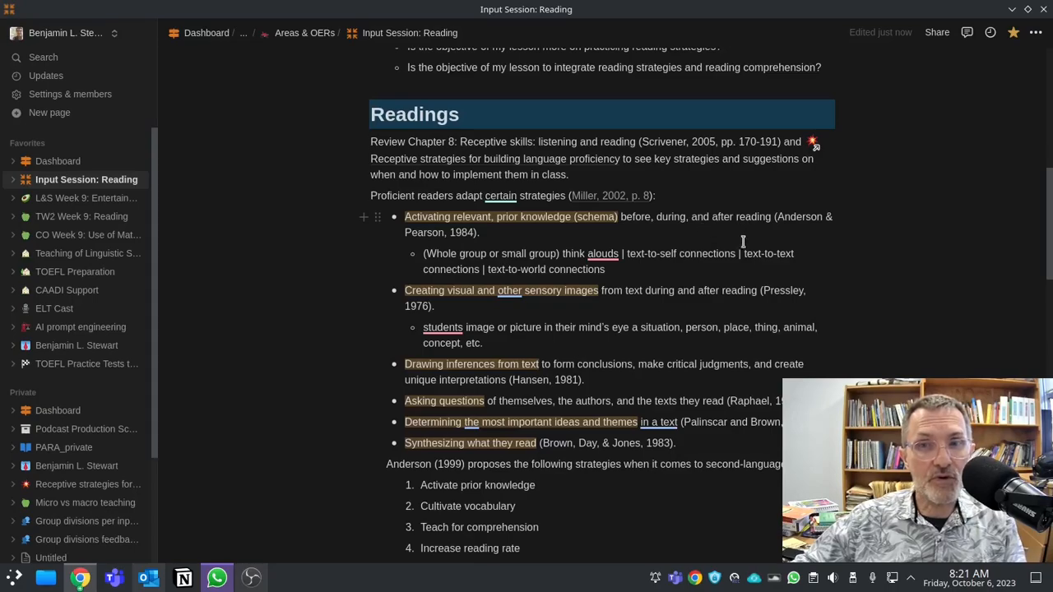
mouse_move(487, 307)
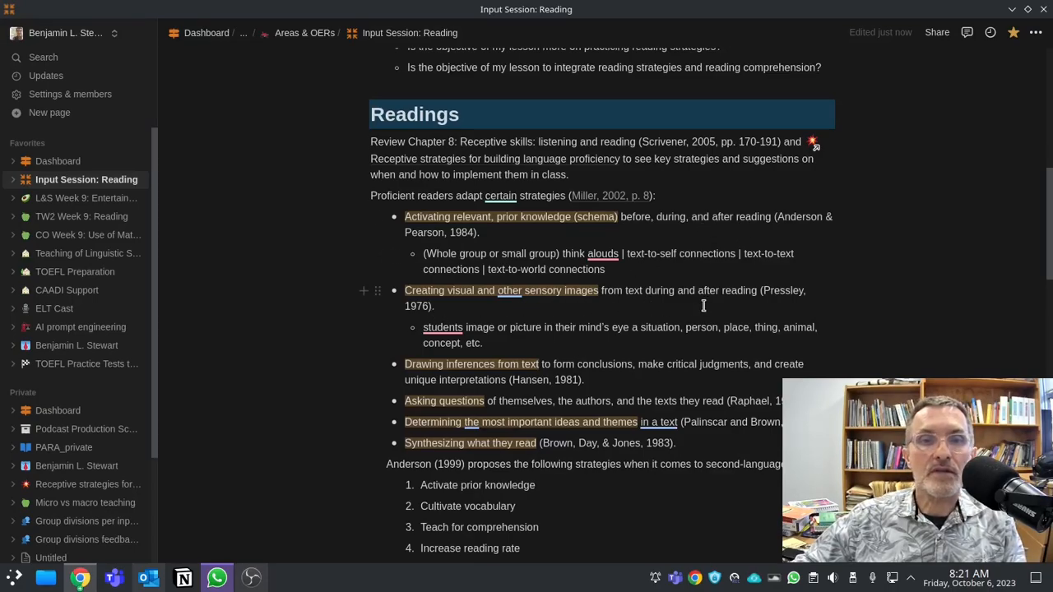
mouse_move(756, 313)
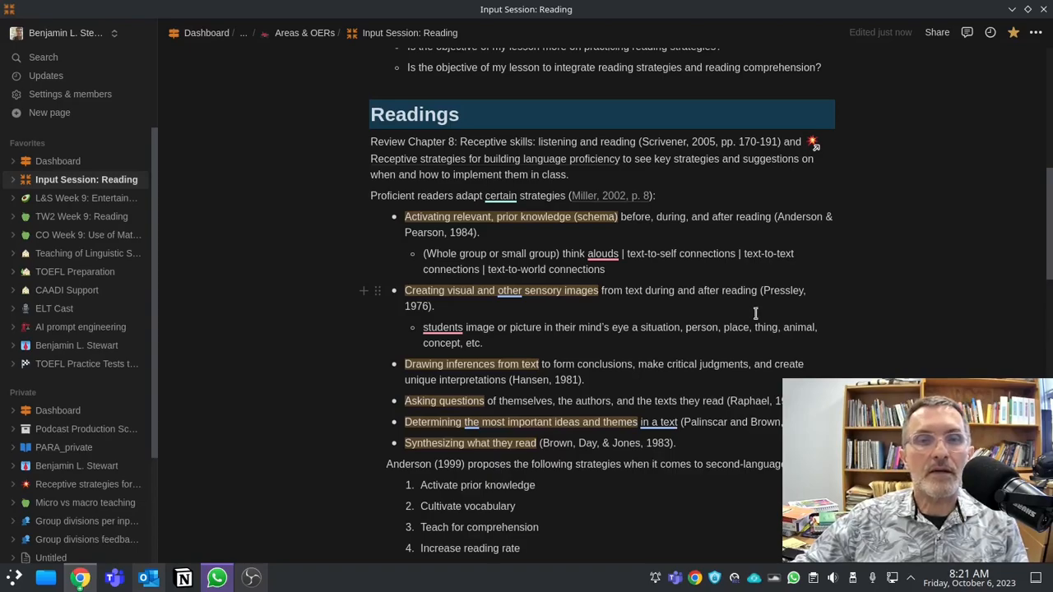
mouse_move(715, 320)
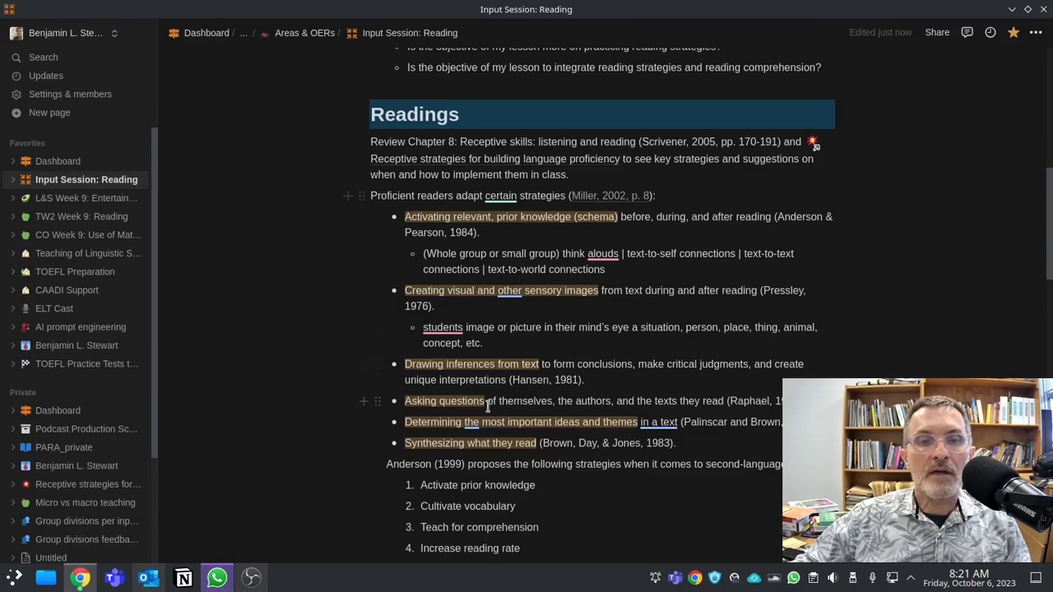
mouse_move(607, 409)
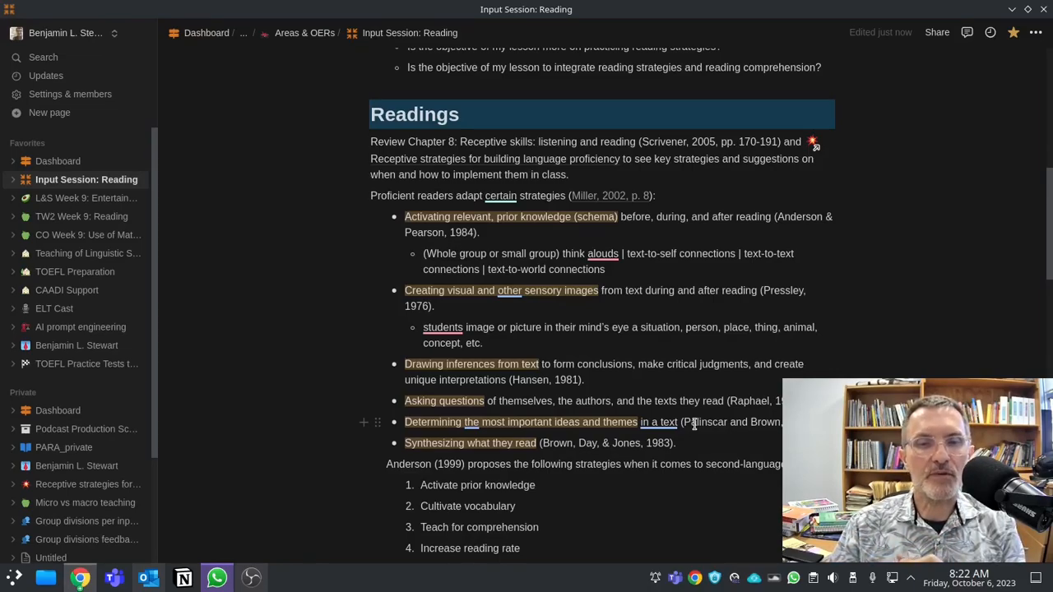
mouse_move(683, 451)
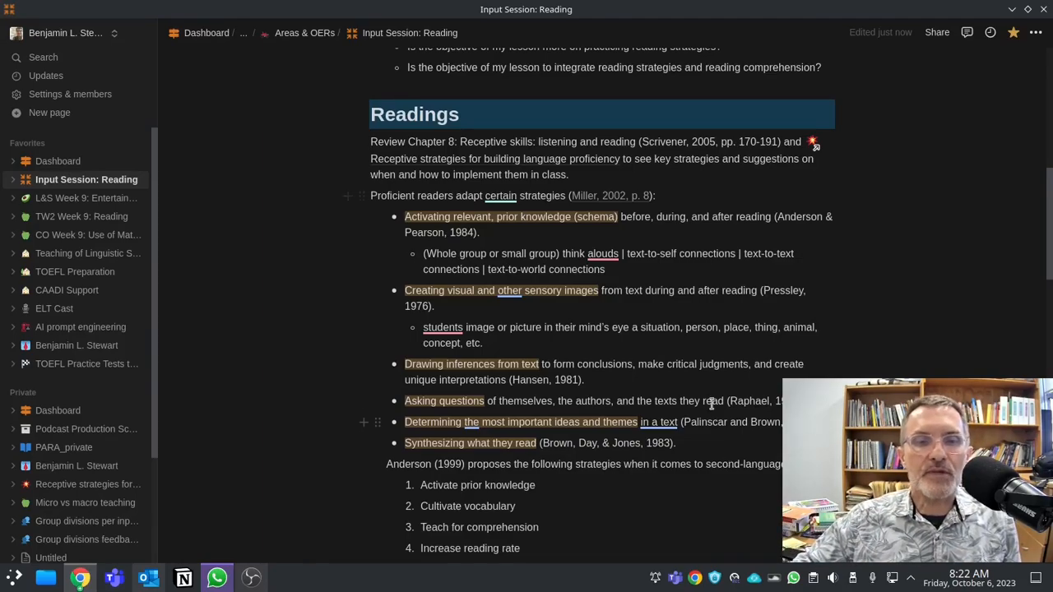
scroll("down", 3)
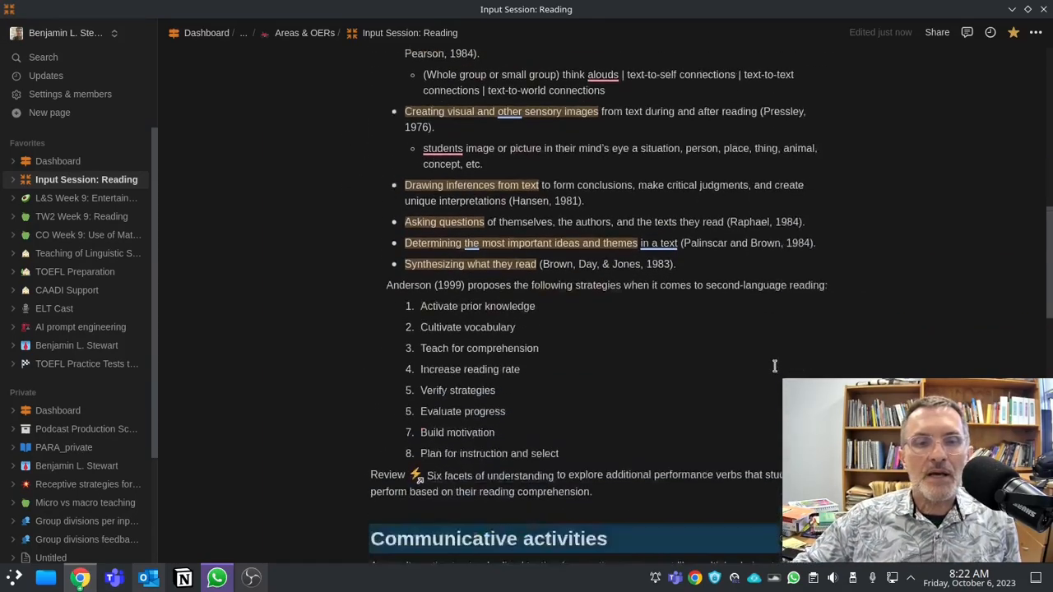
scroll("down", 3)
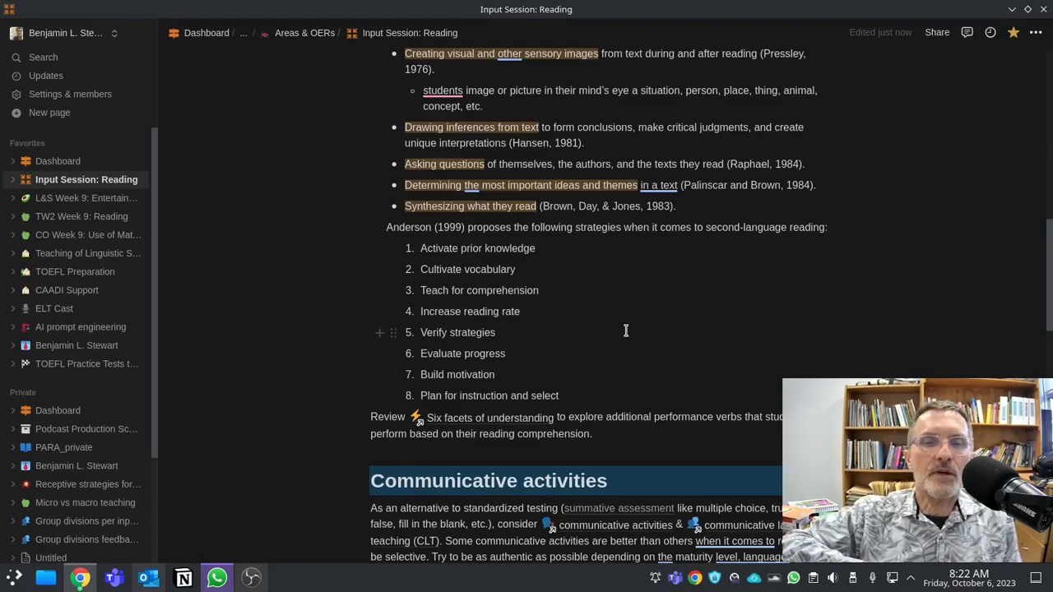
mouse_move(516, 267)
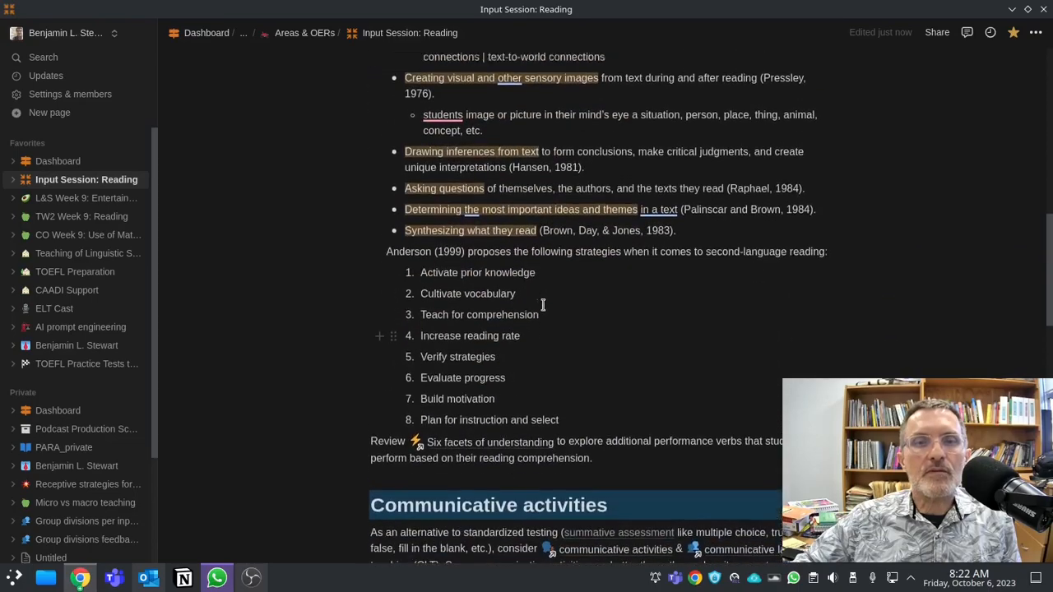
scroll("up", 3)
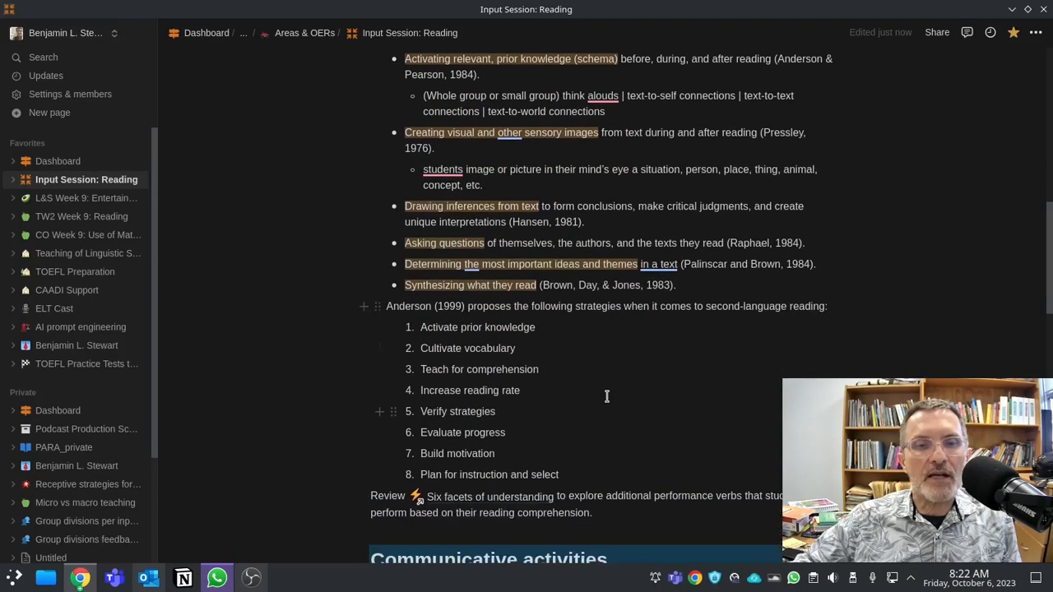
scroll("down", 3)
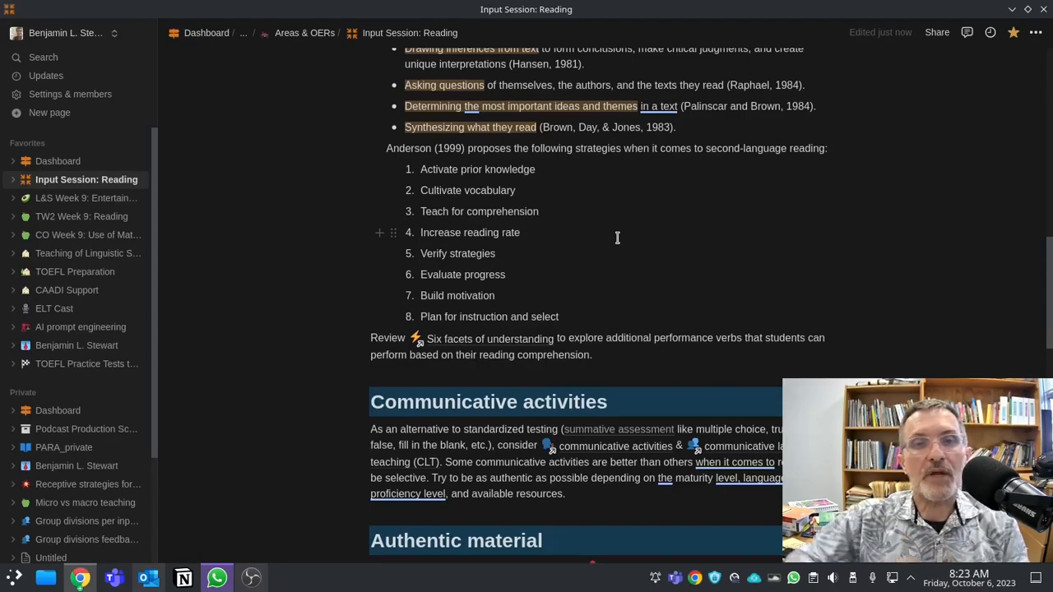
mouse_move(426, 228)
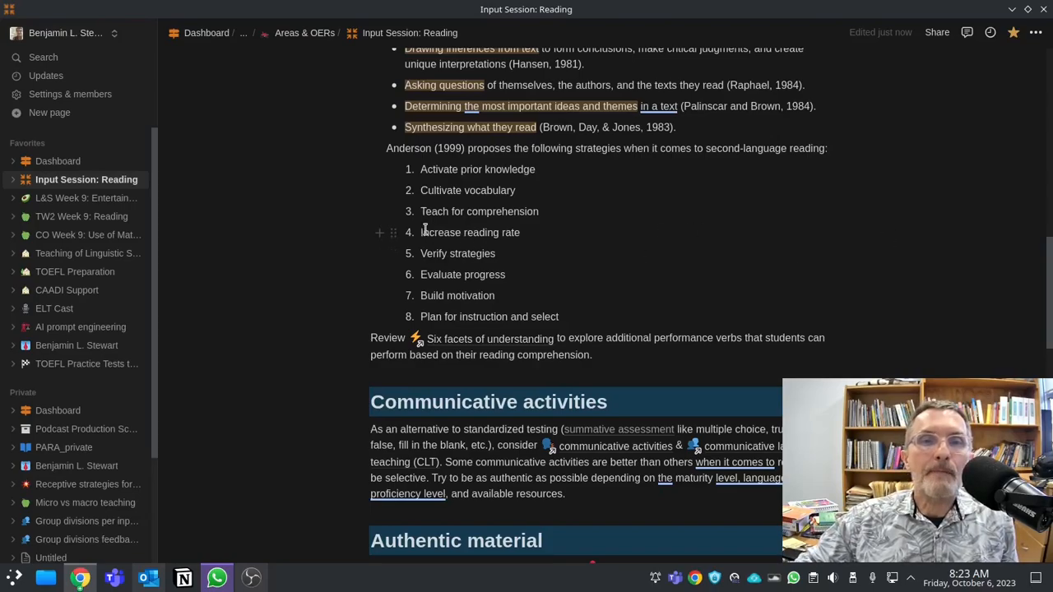
mouse_move(609, 232)
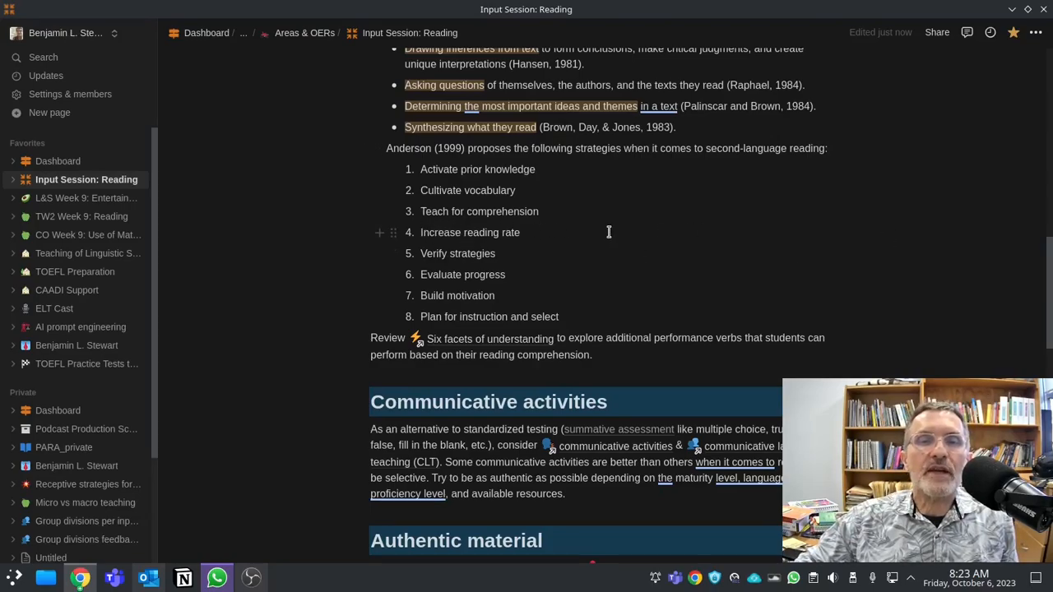
mouse_move(620, 286)
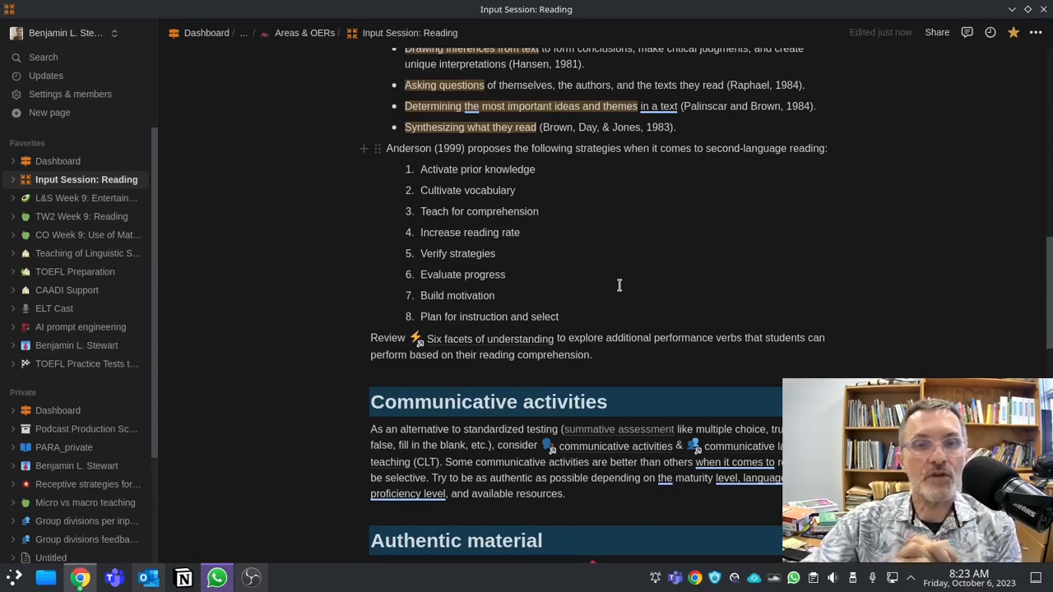
mouse_move(508, 248)
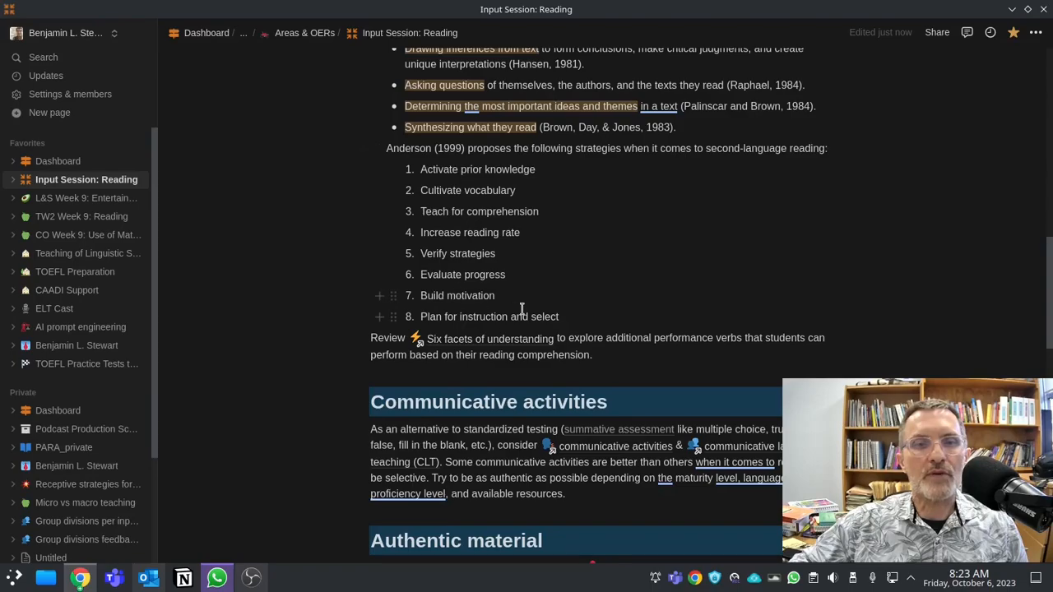
mouse_move(600, 321)
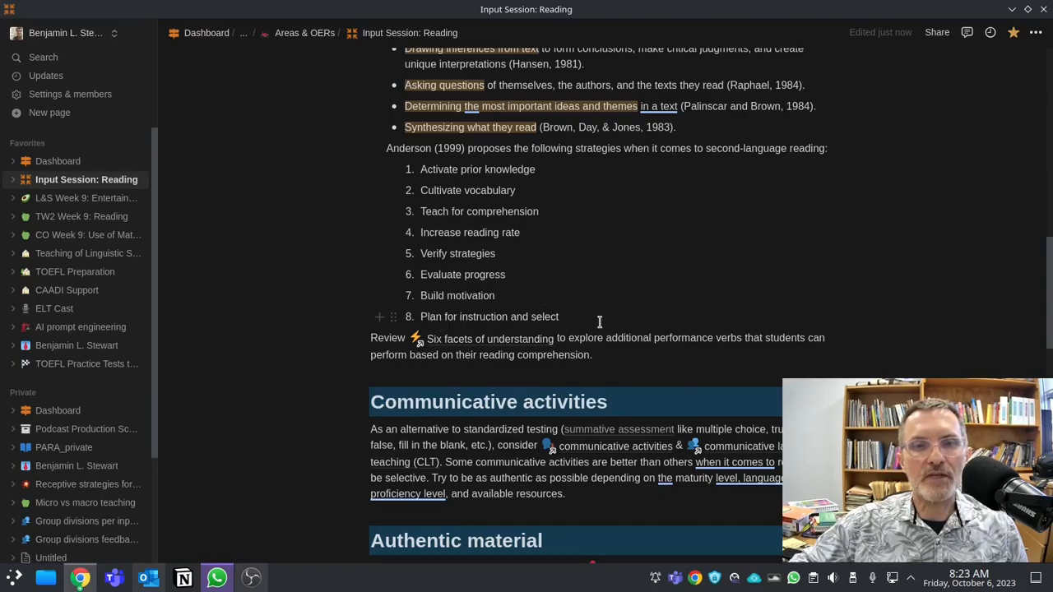
mouse_move(539, 321)
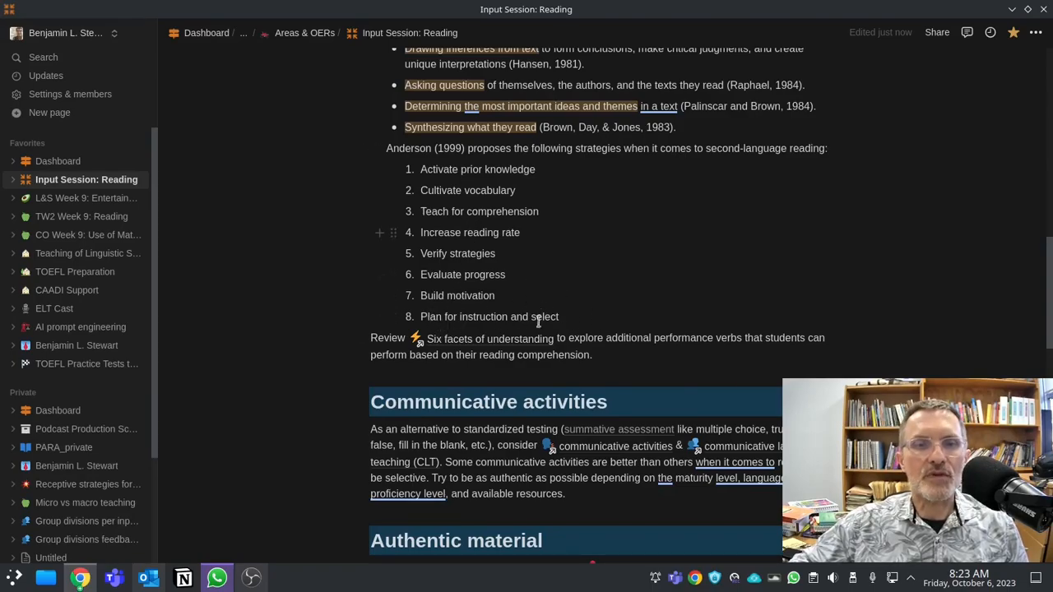
mouse_move(649, 287)
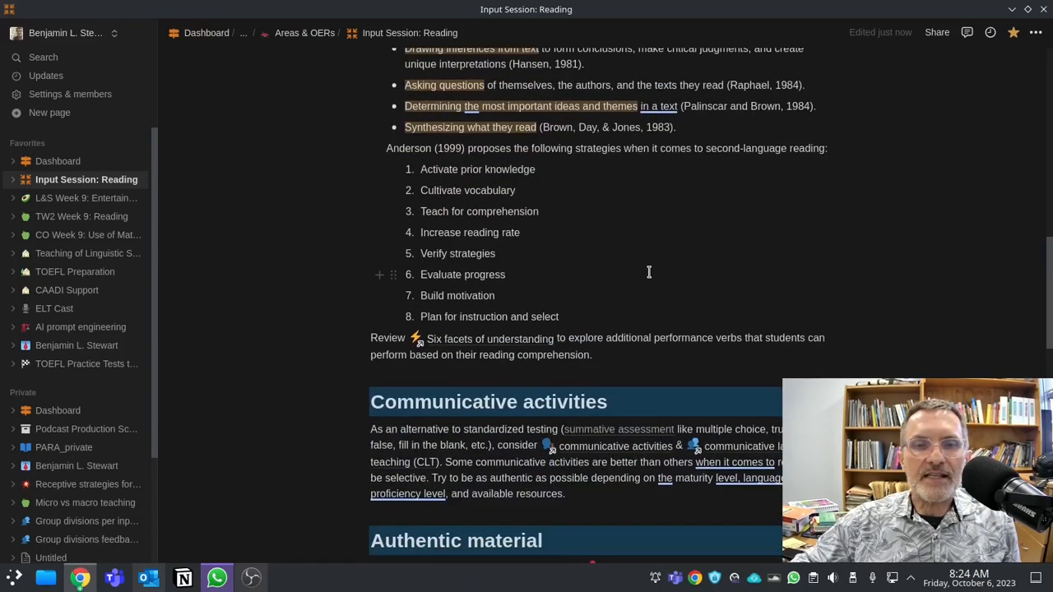
mouse_move(808, 264)
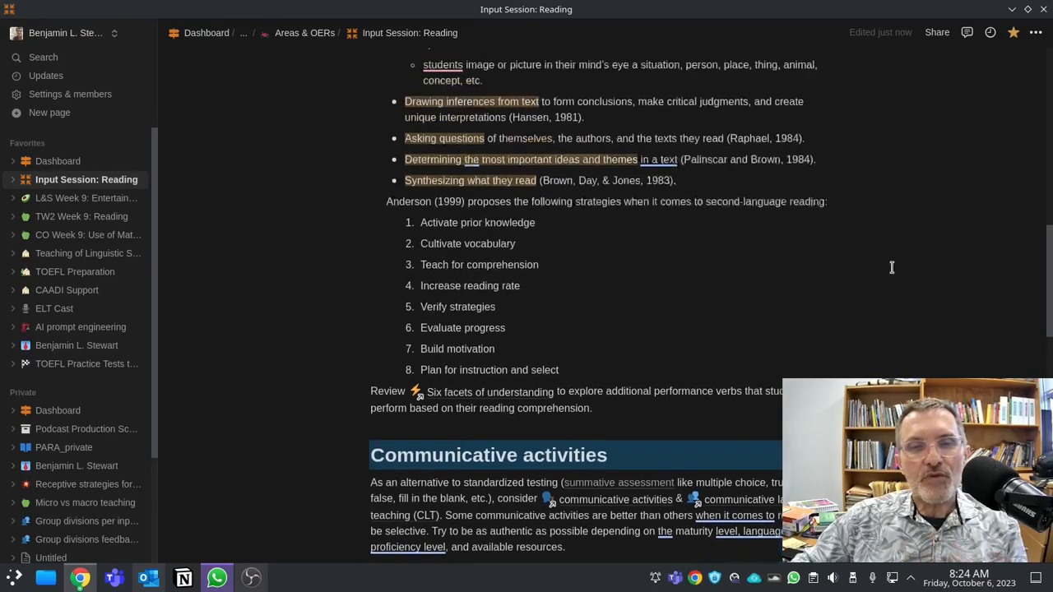
scroll("up", 3)
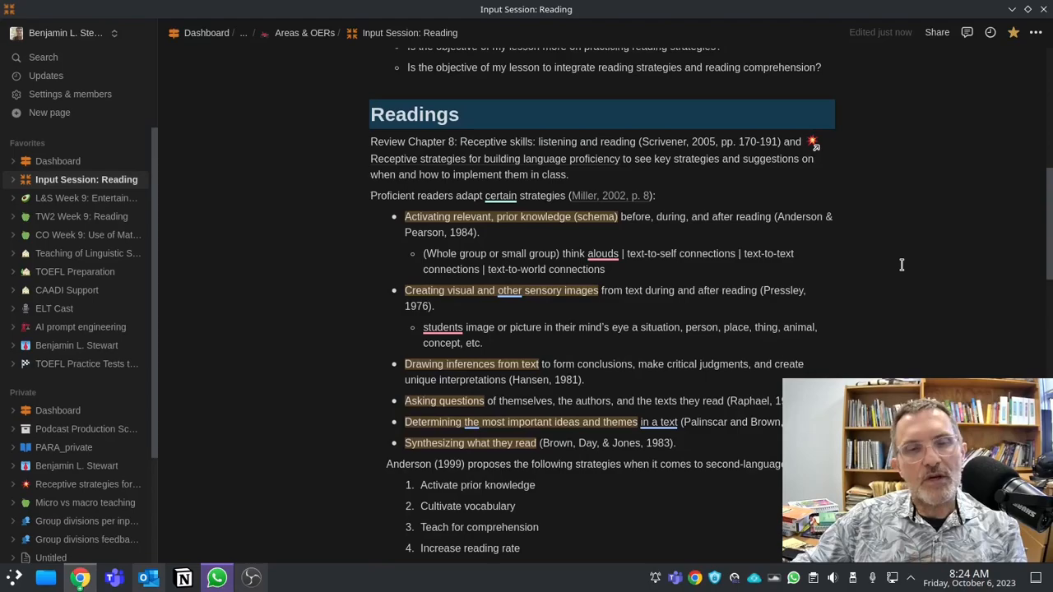
mouse_move(863, 275)
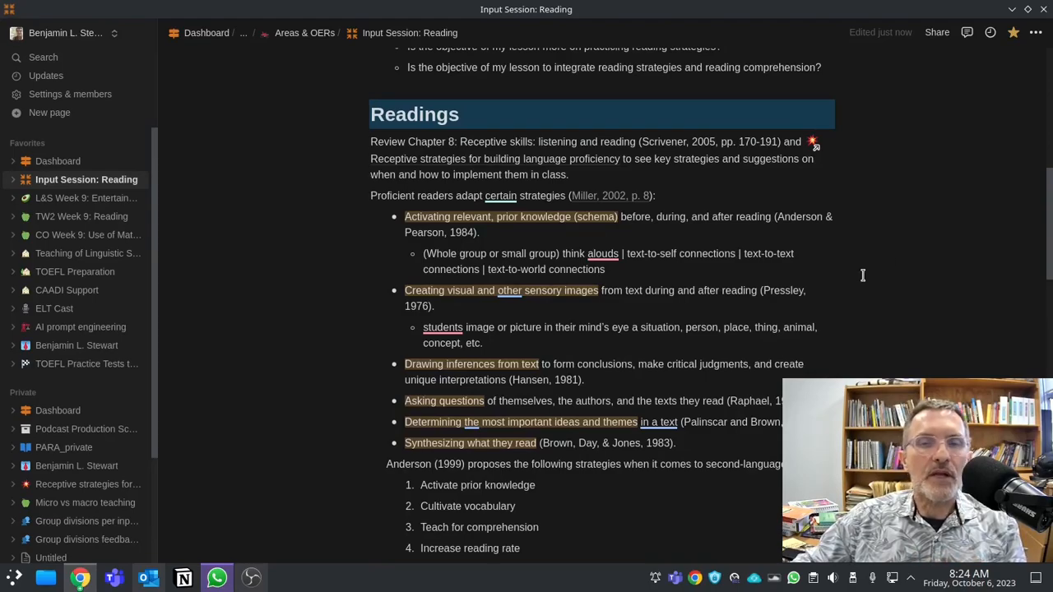
mouse_move(911, 291)
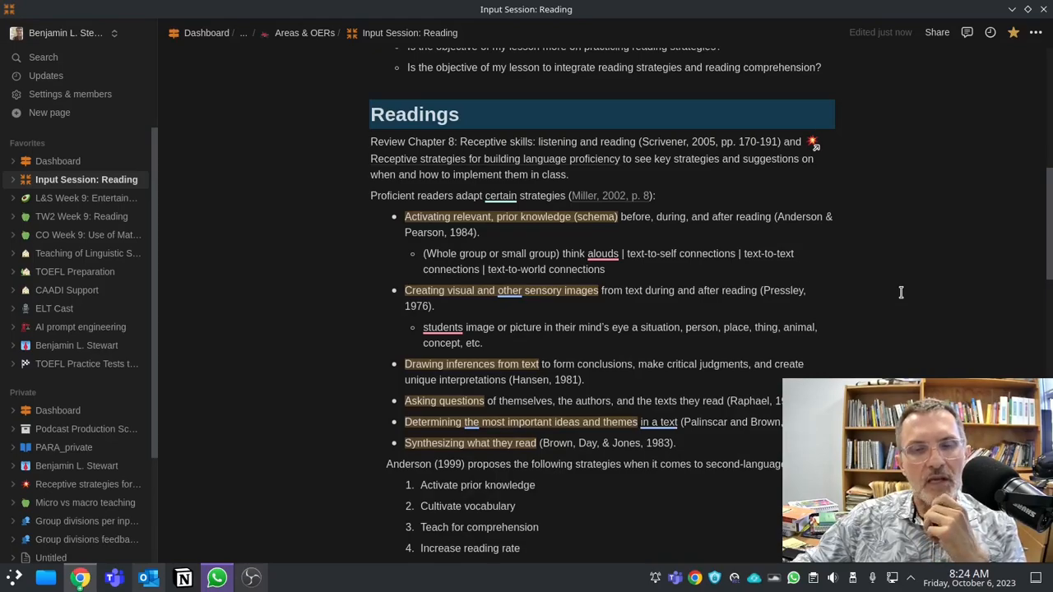
scroll("down", 3)
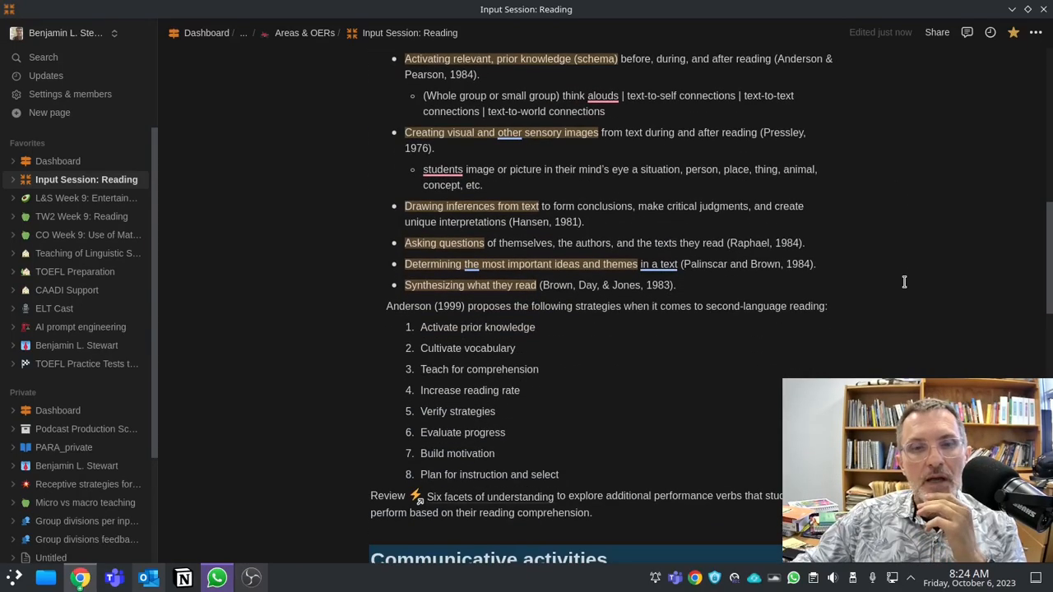
scroll("down", 3)
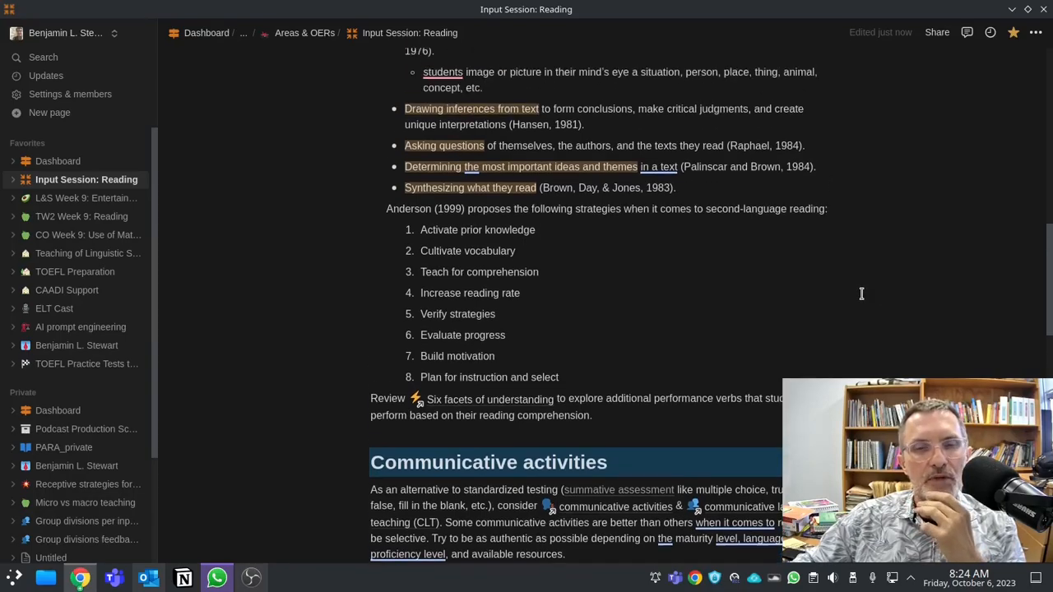
scroll("up", 3)
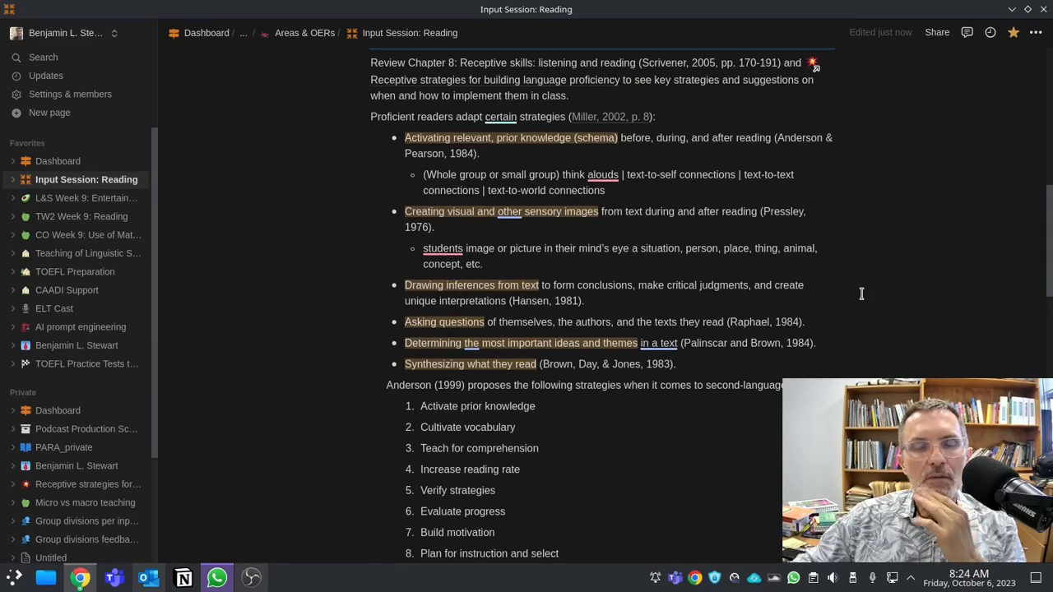
mouse_move(908, 330)
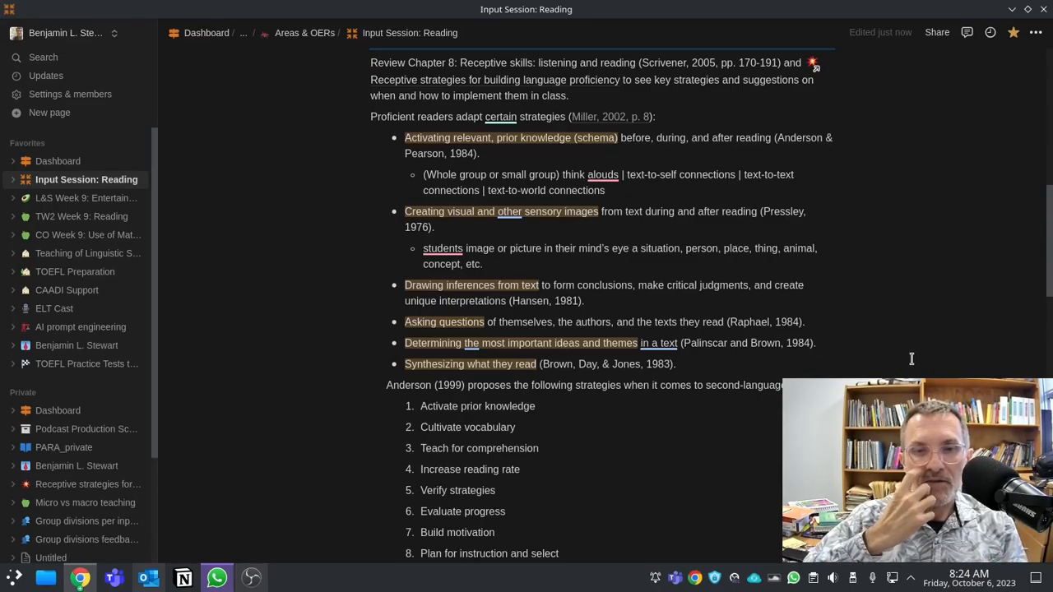
scroll("down", 3)
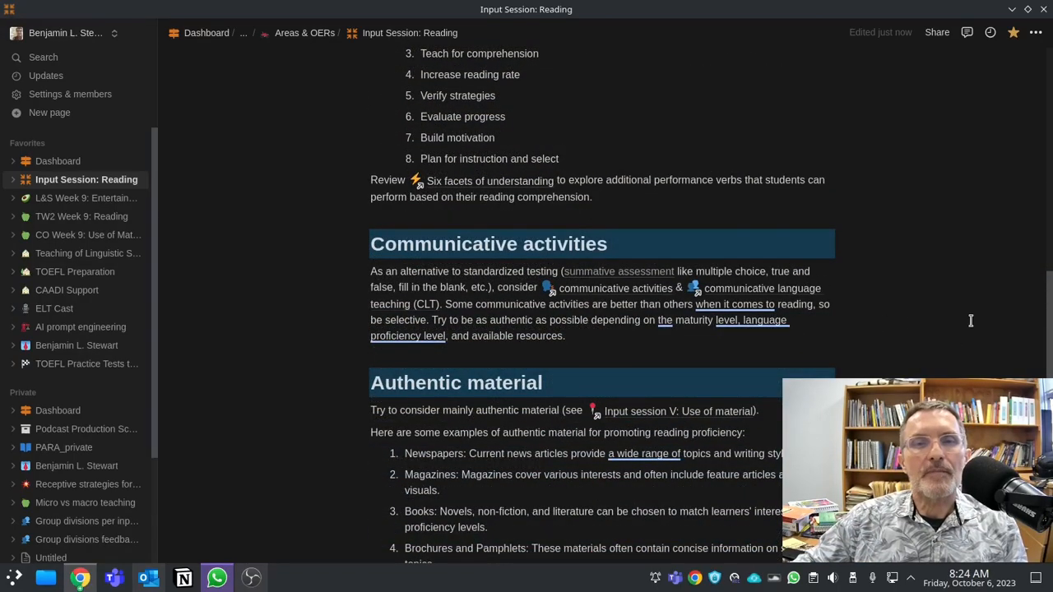
scroll("up", 3)
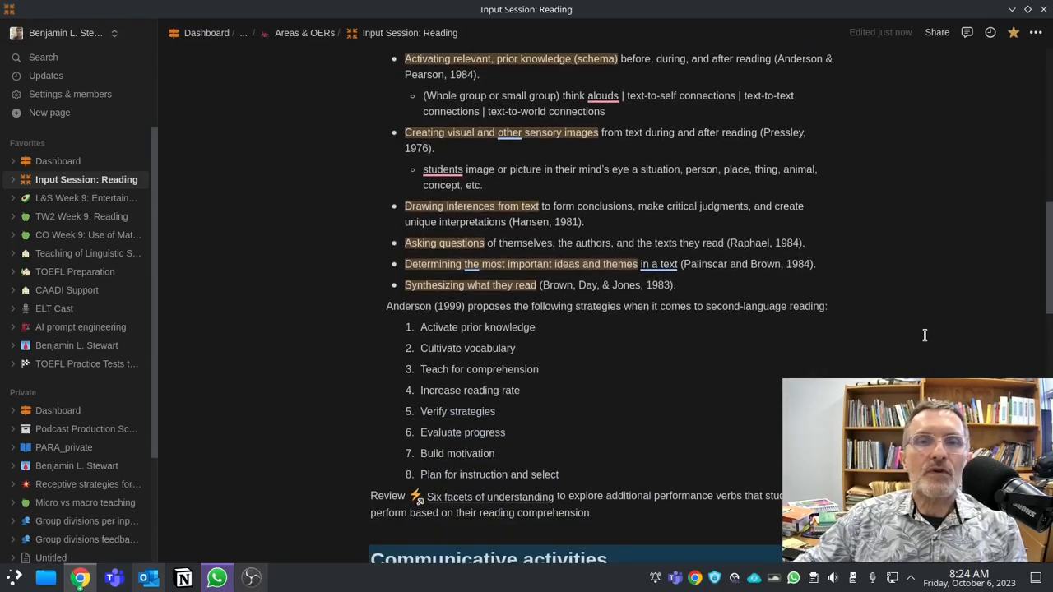
scroll("up", 3)
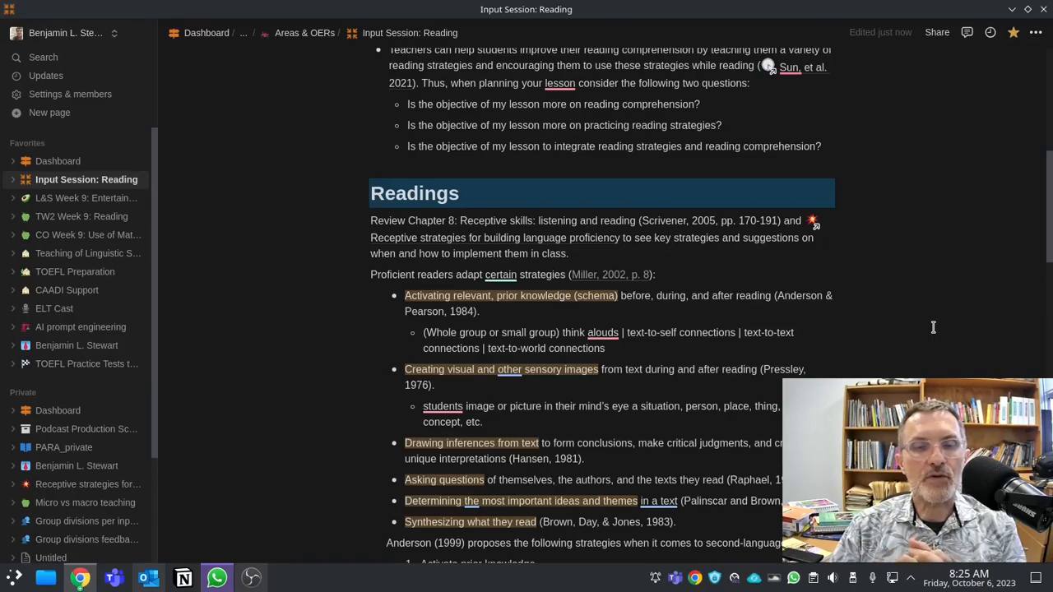
mouse_move(944, 331)
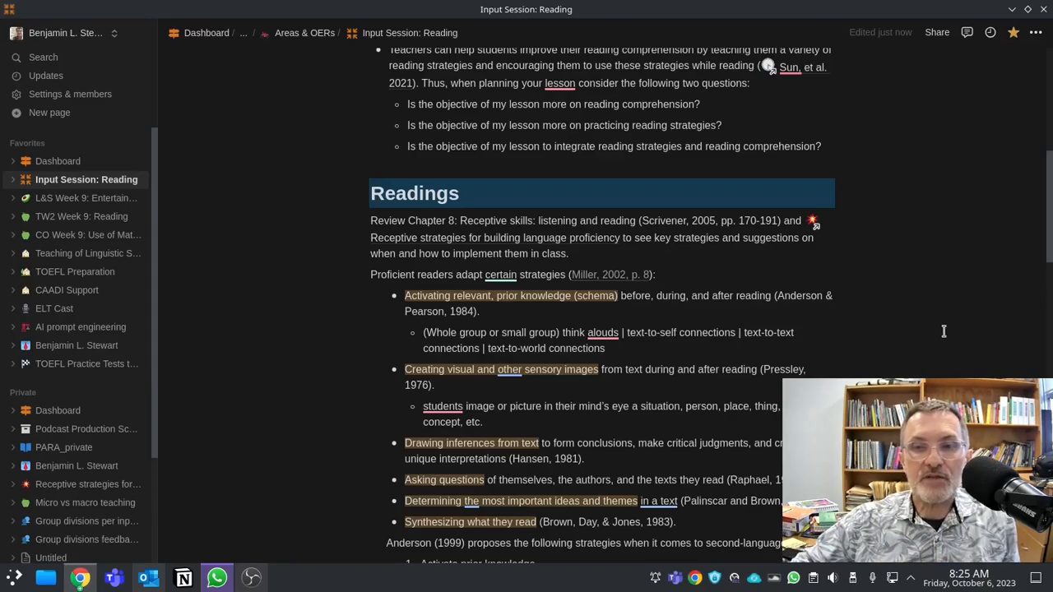
scroll("down", 3)
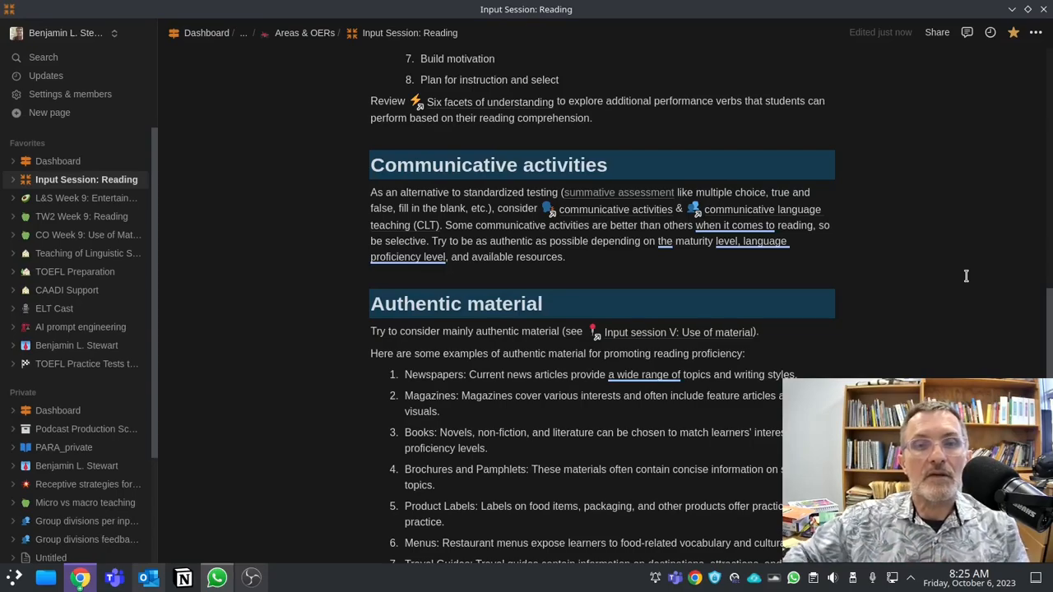
scroll("down", 3)
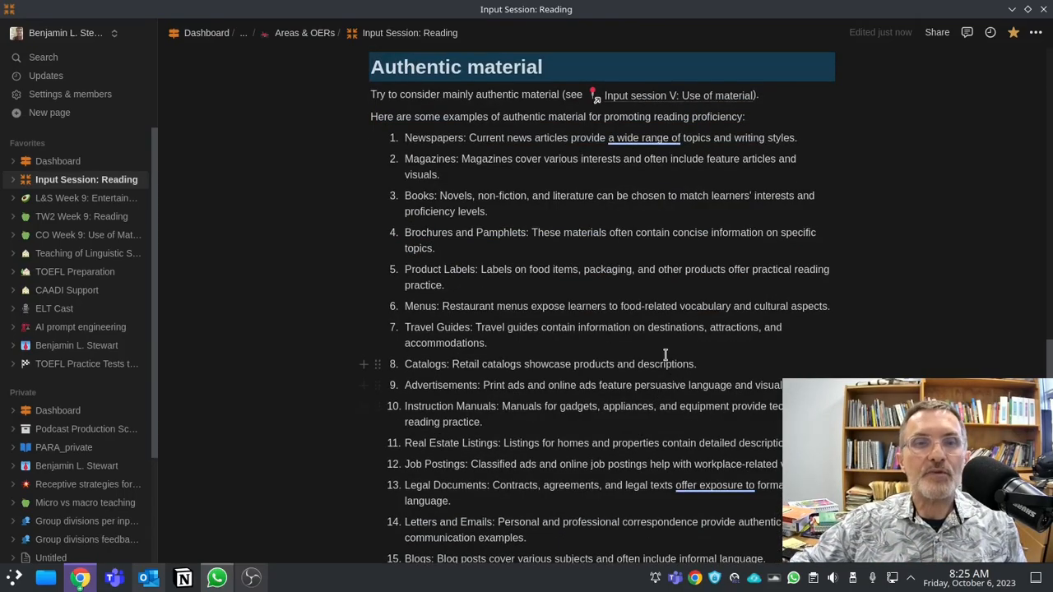
scroll("down", 3)
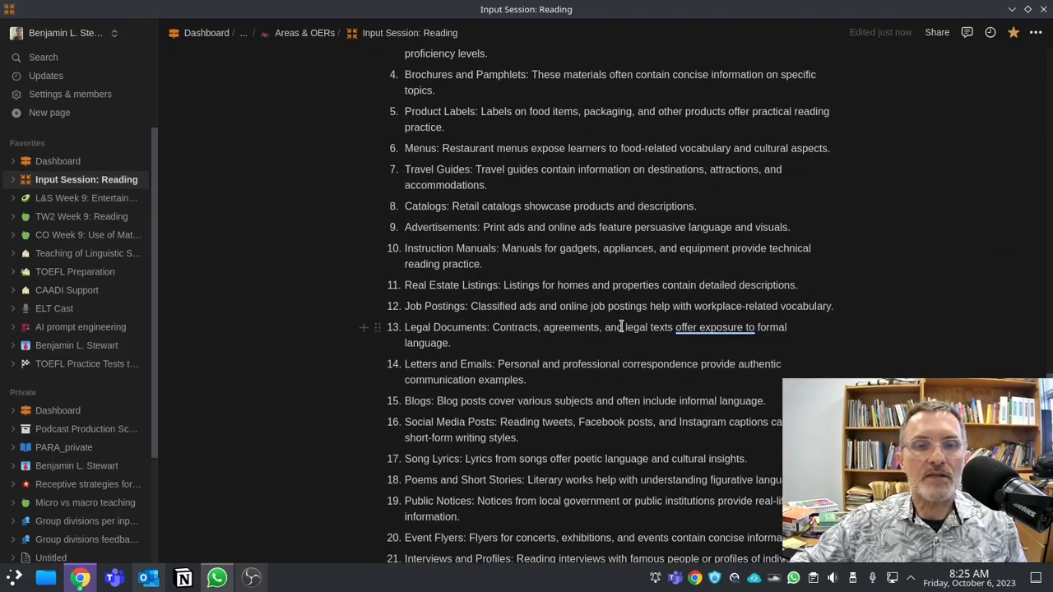
scroll("down", 3)
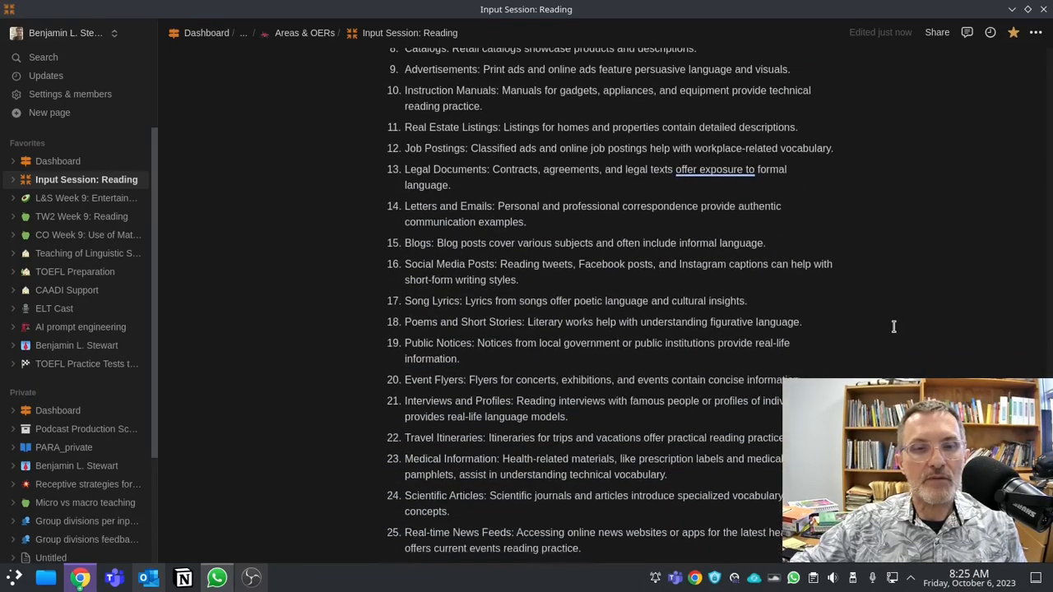
scroll("up", 3)
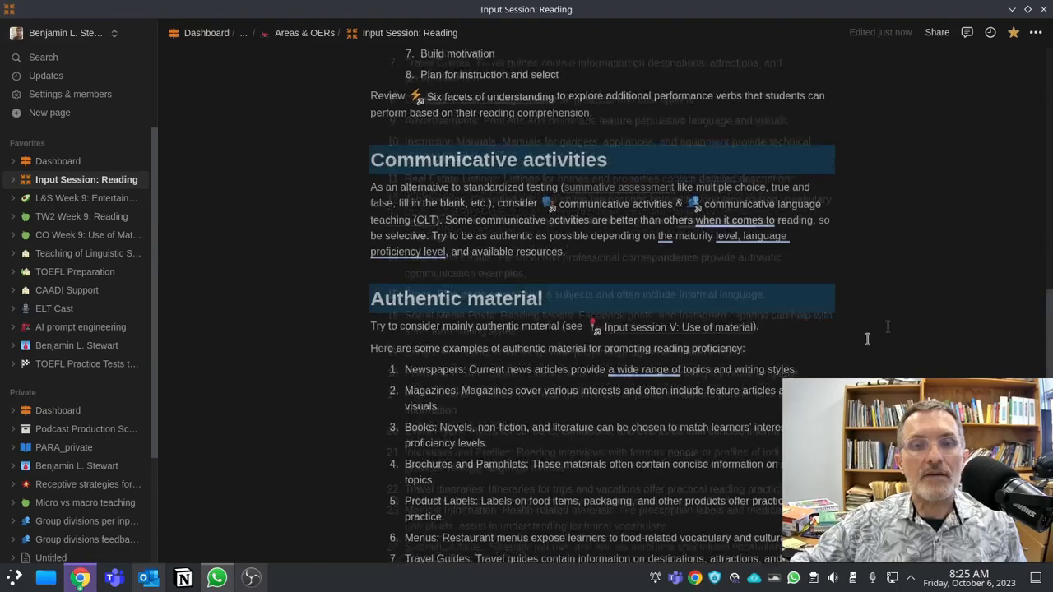
scroll("down", 3)
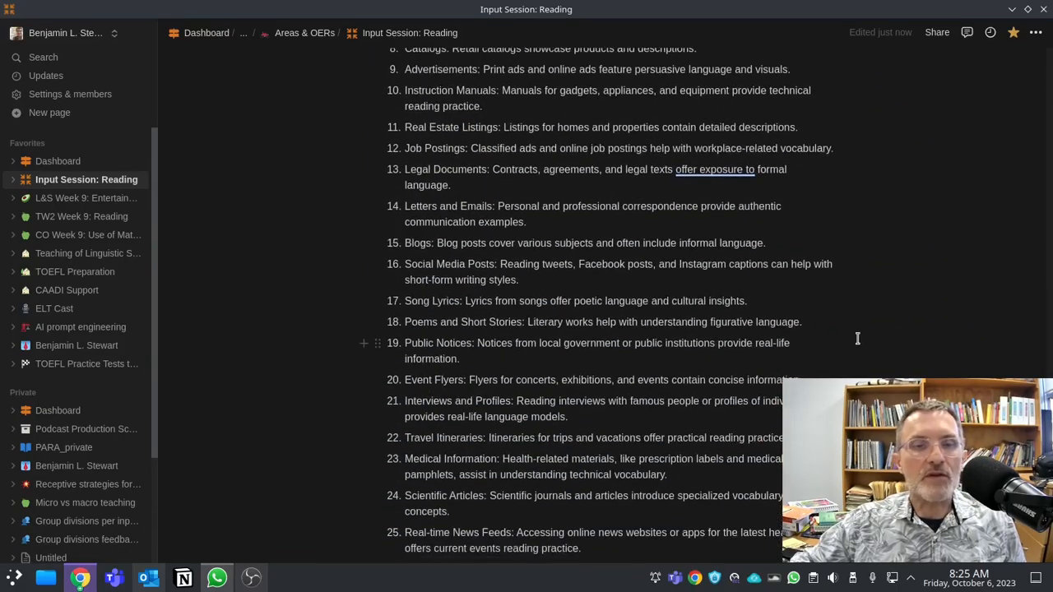
scroll("up", 3)
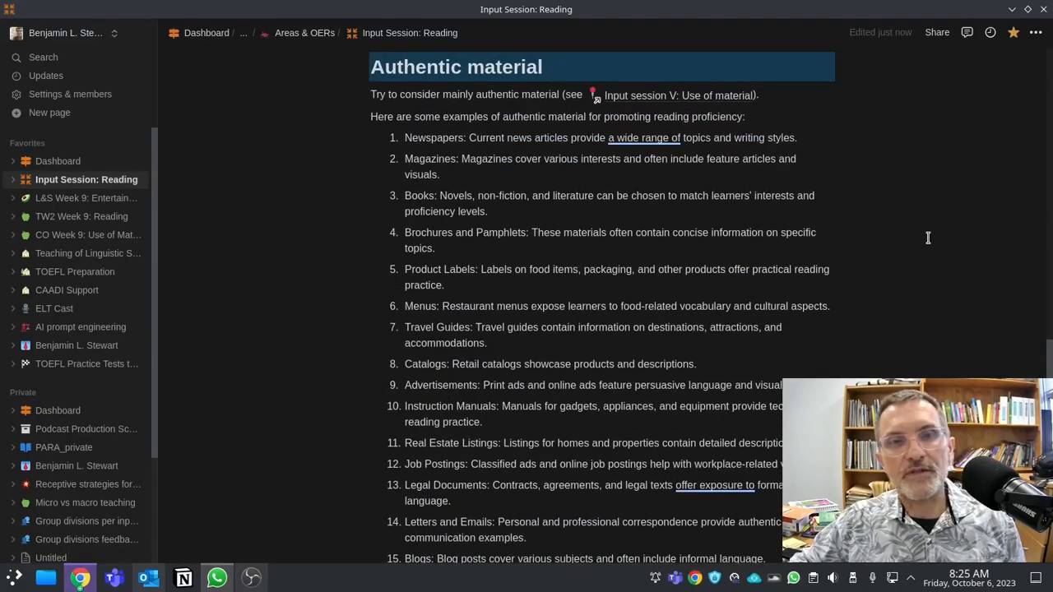
scroll("up", 3)
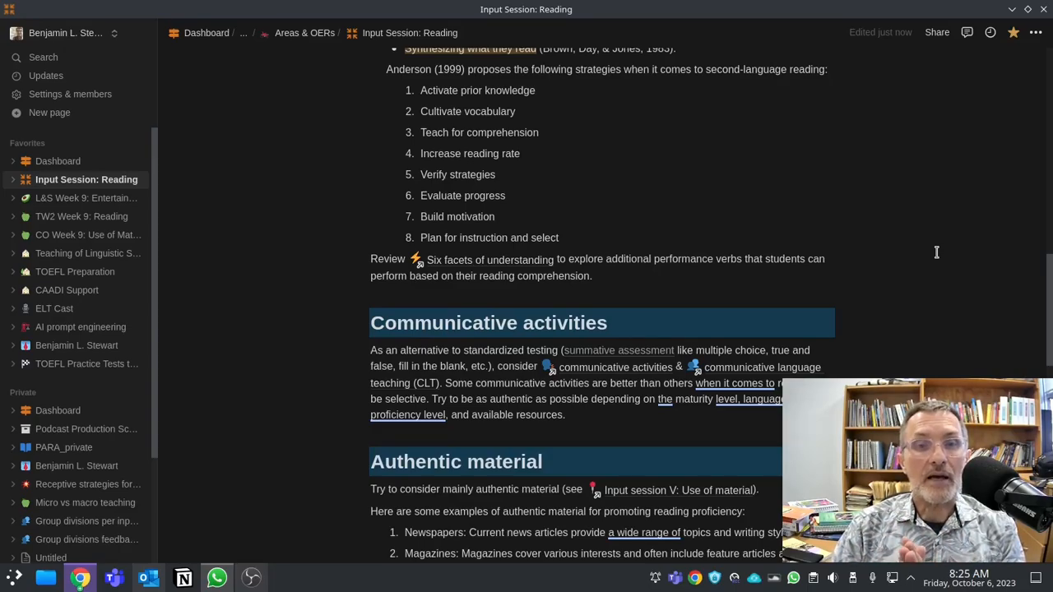
scroll("up", 3)
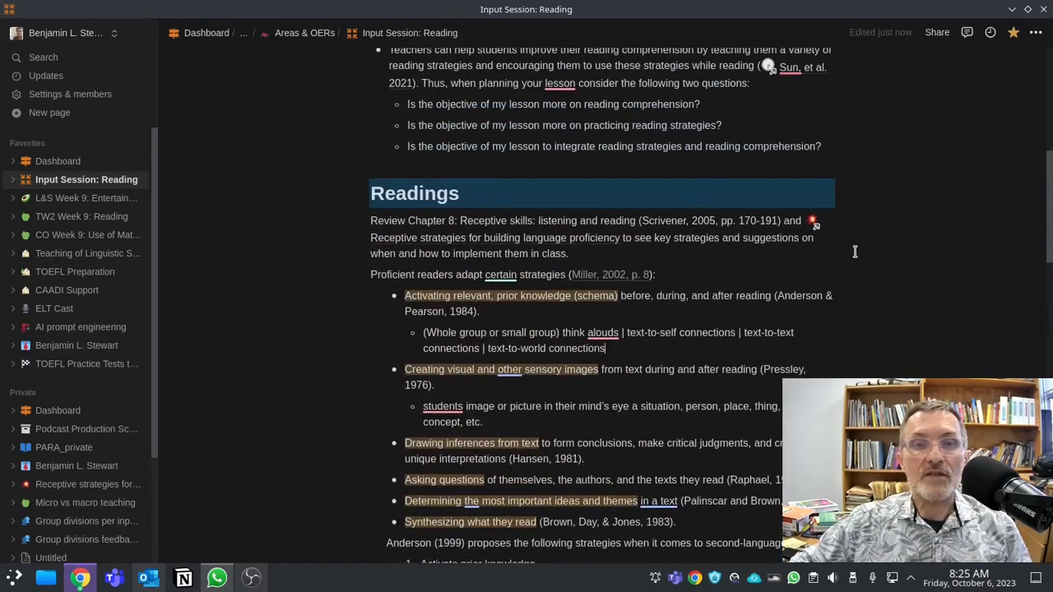
scroll("down", 3)
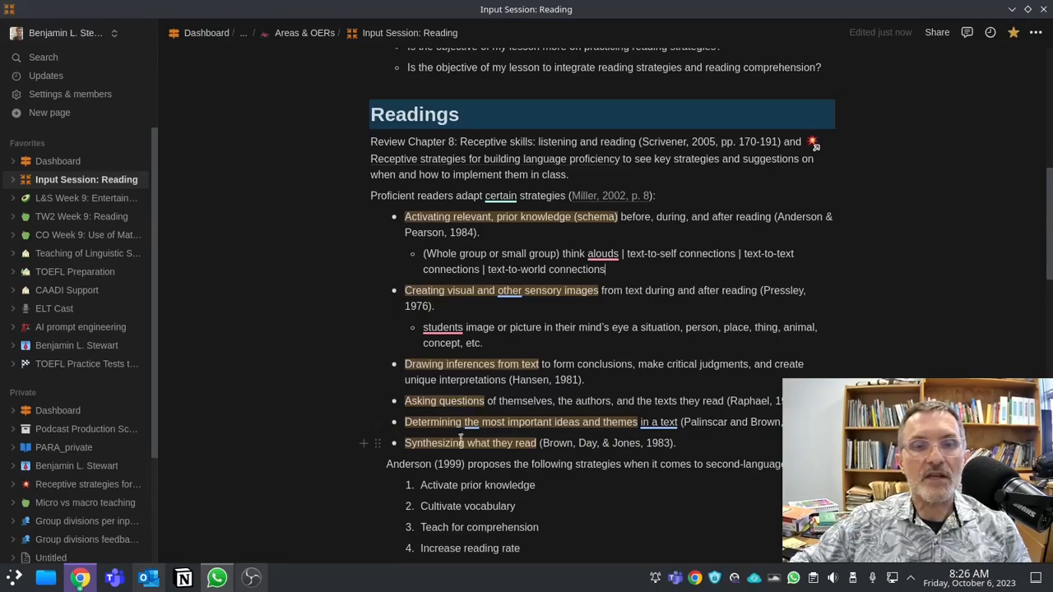
scroll("down", 3)
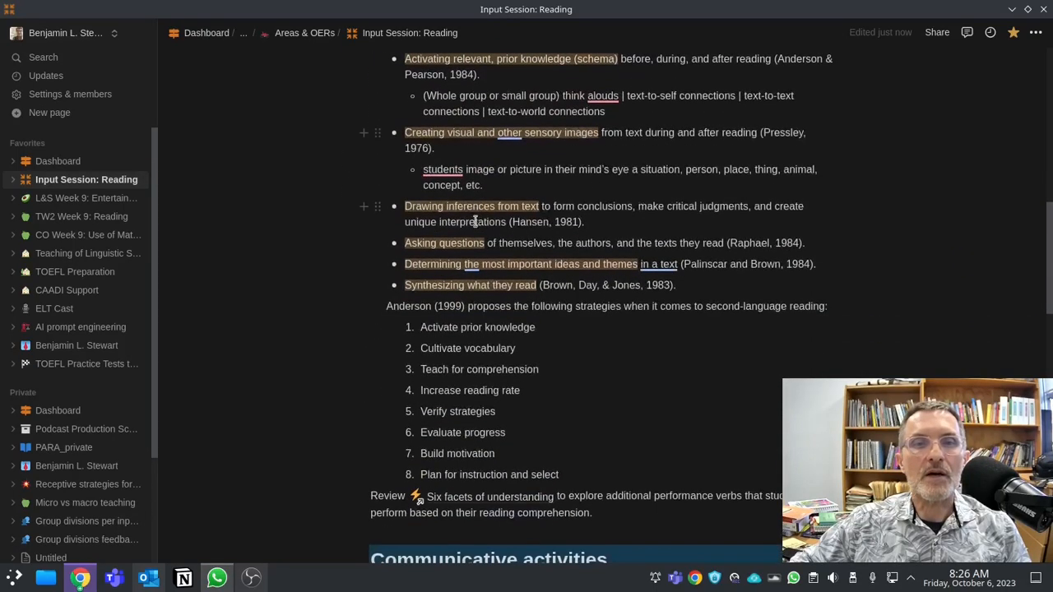
scroll("up", 3)
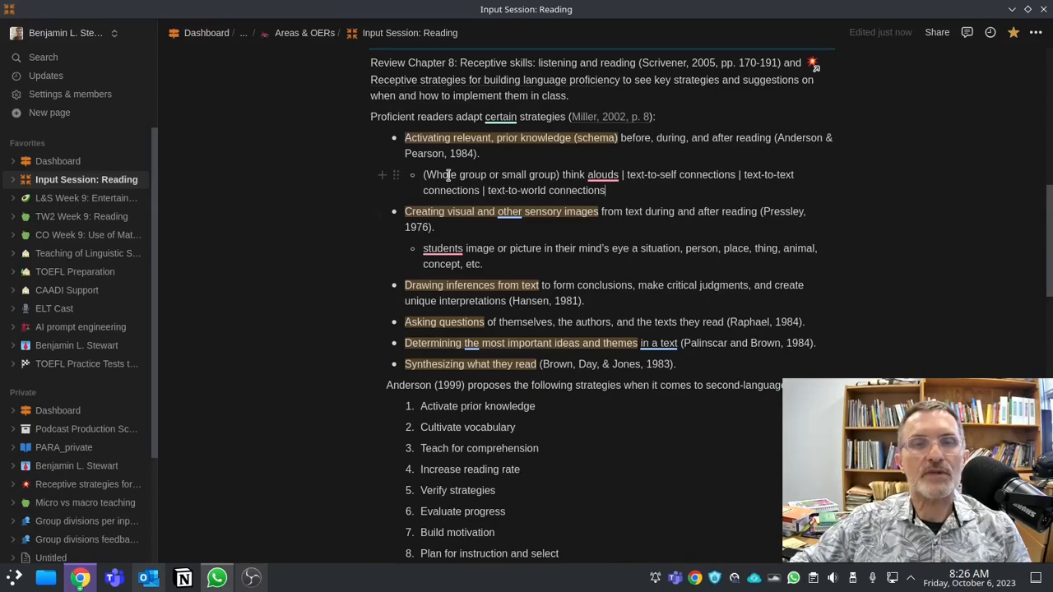
scroll("down", 3)
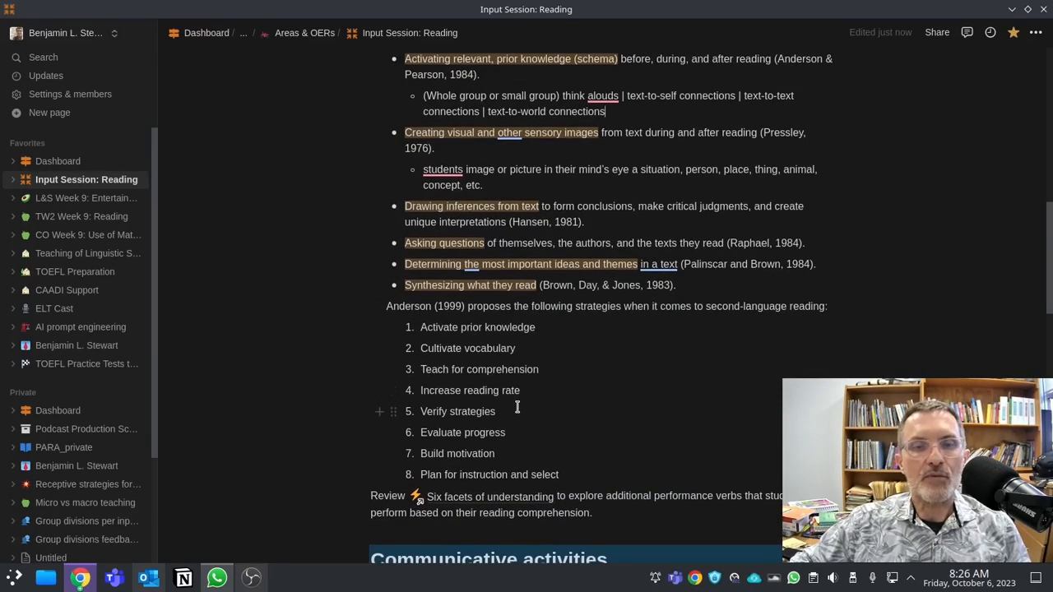
mouse_move(700, 404)
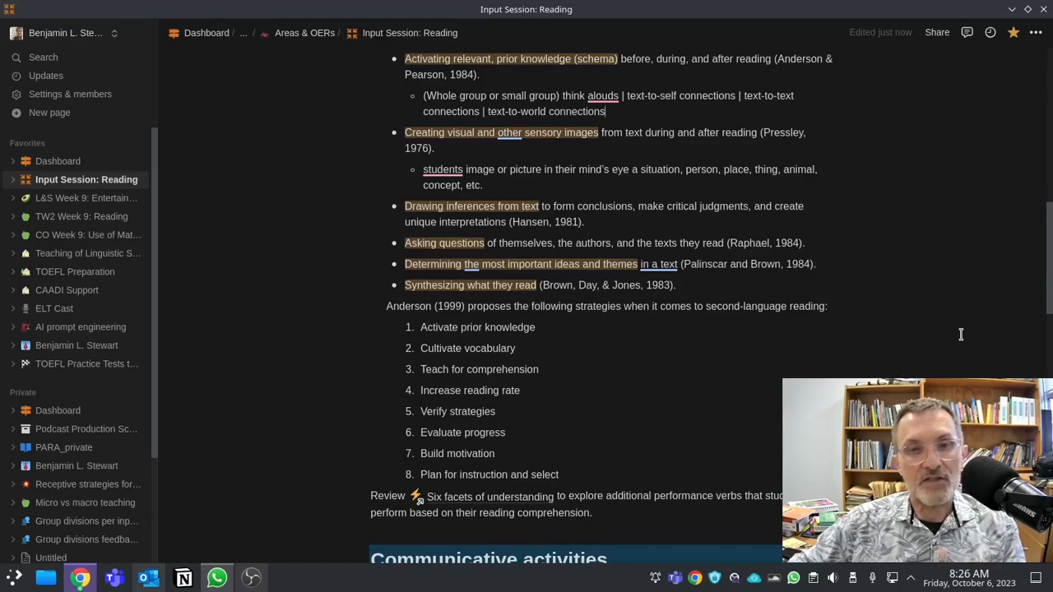
scroll("up", 3)
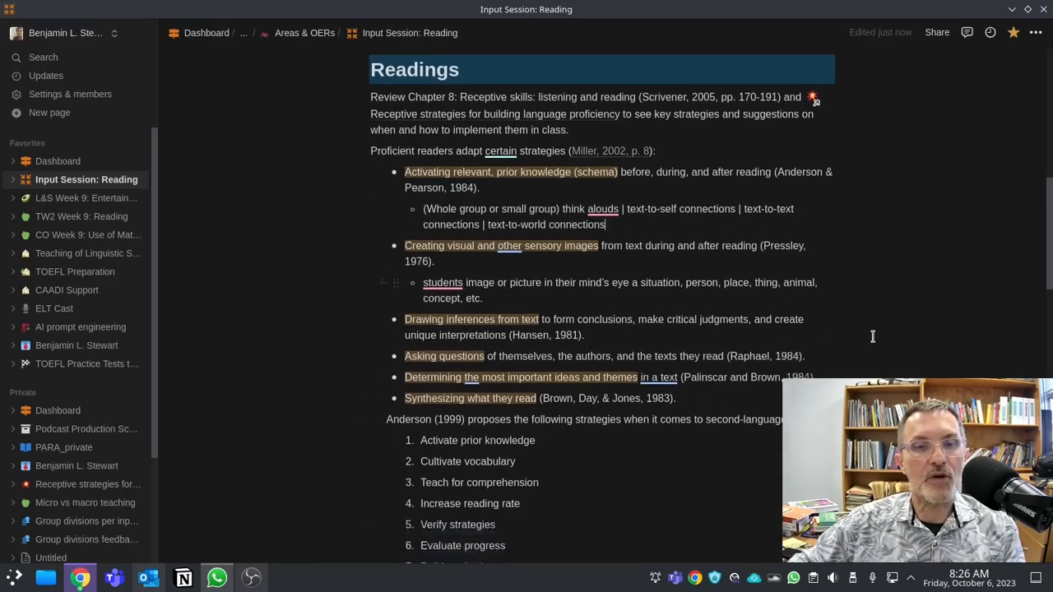
scroll("down", 3)
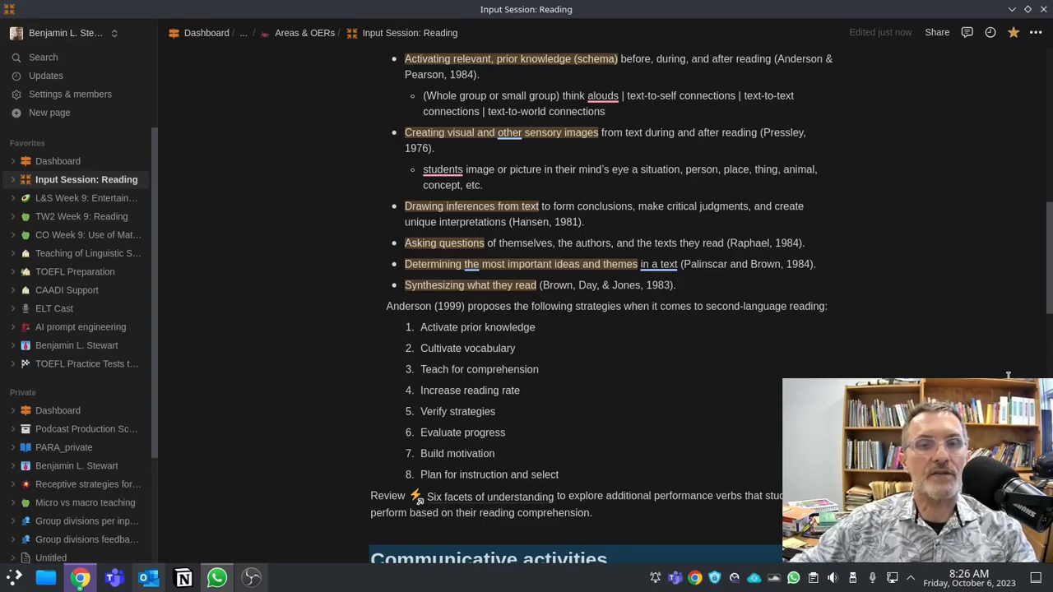
scroll("up", 3)
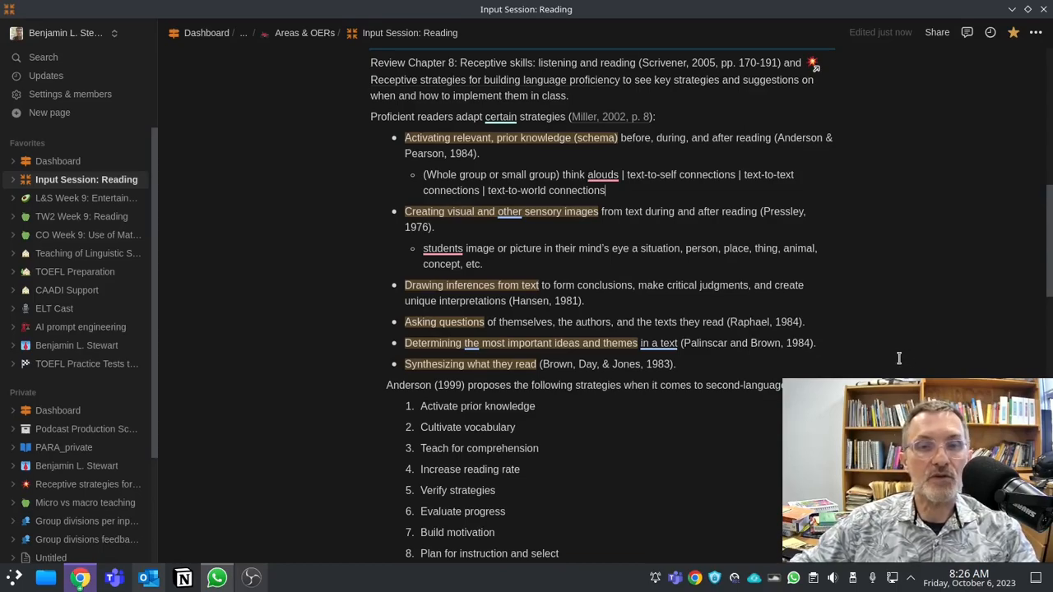
scroll("down", 3)
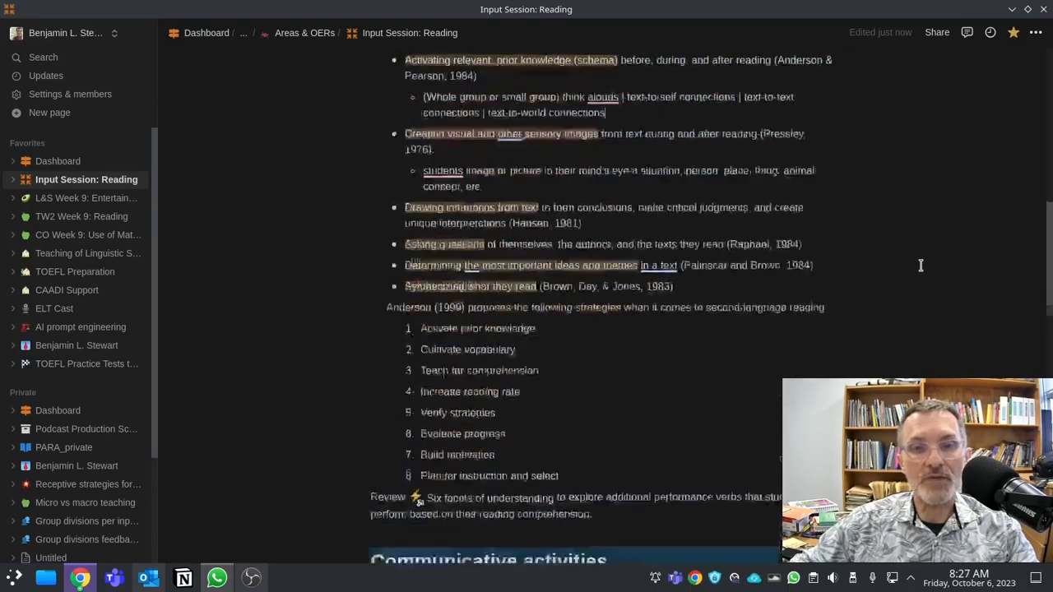
scroll("down", 3)
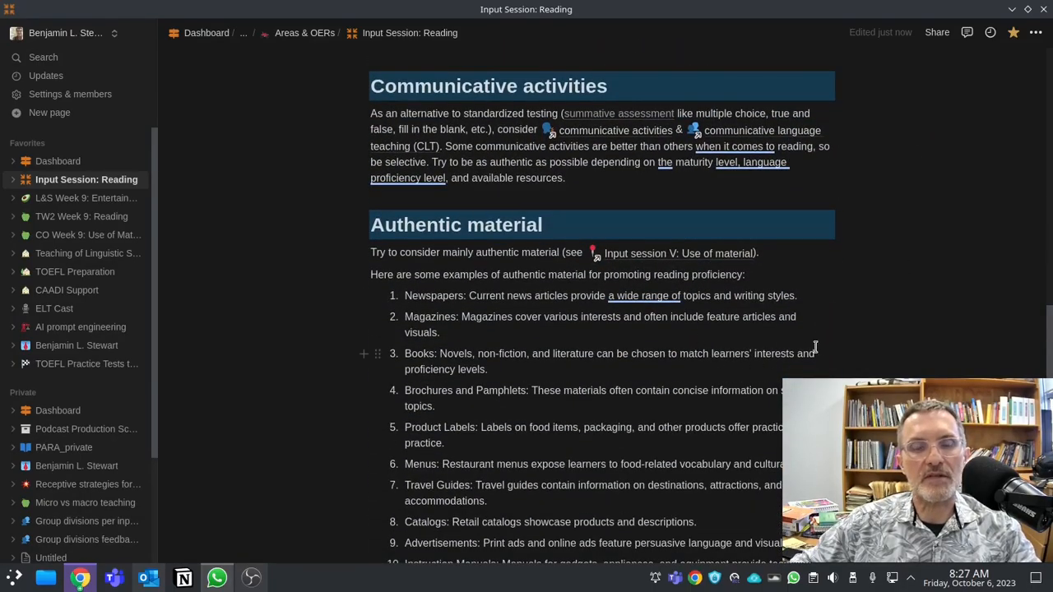
scroll("down", 3)
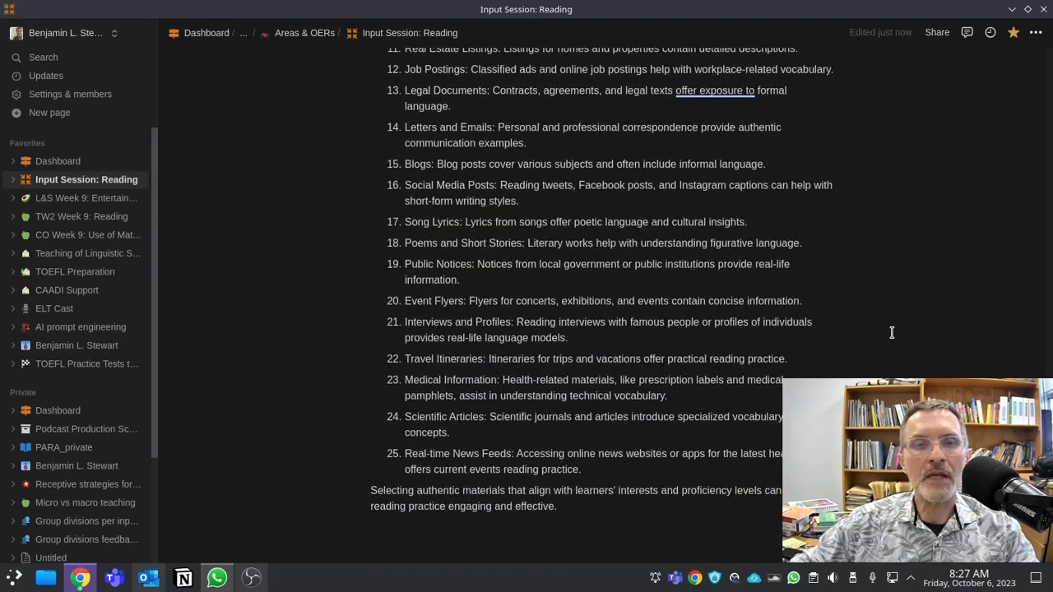
scroll("up", 3)
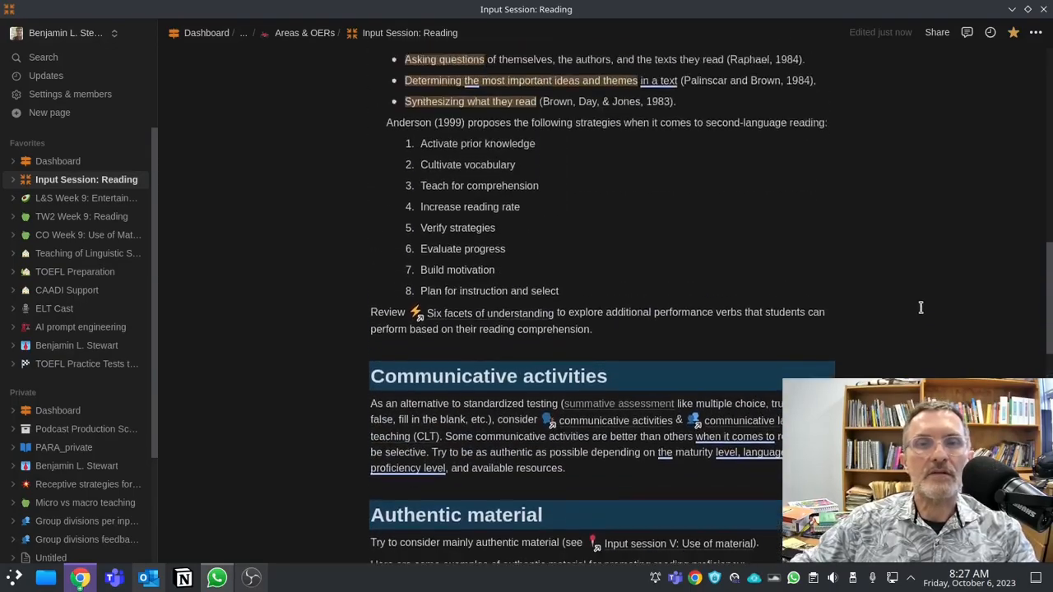
scroll("up", 3)
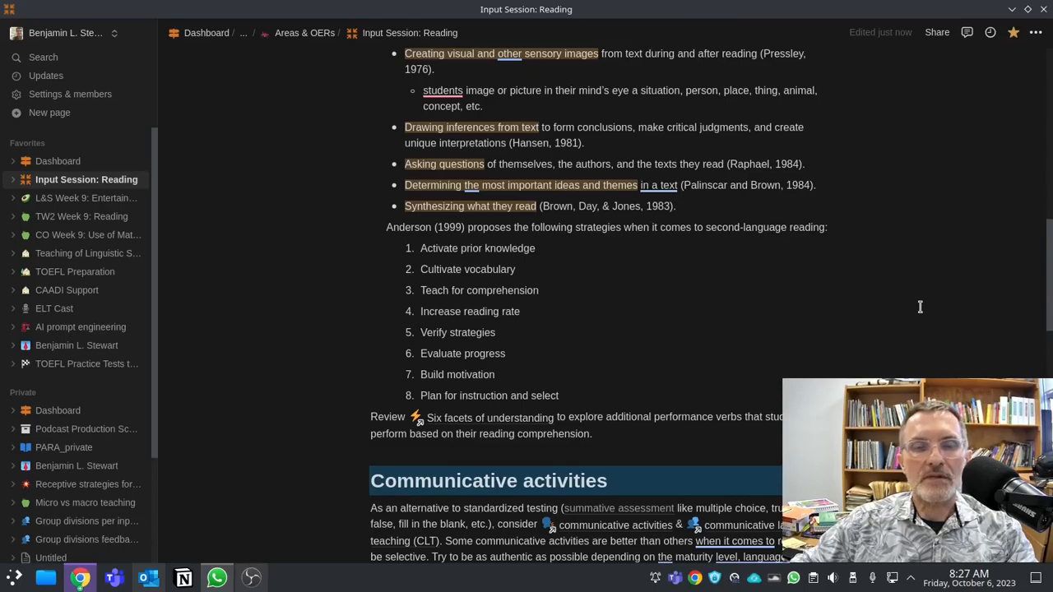
mouse_move(965, 320)
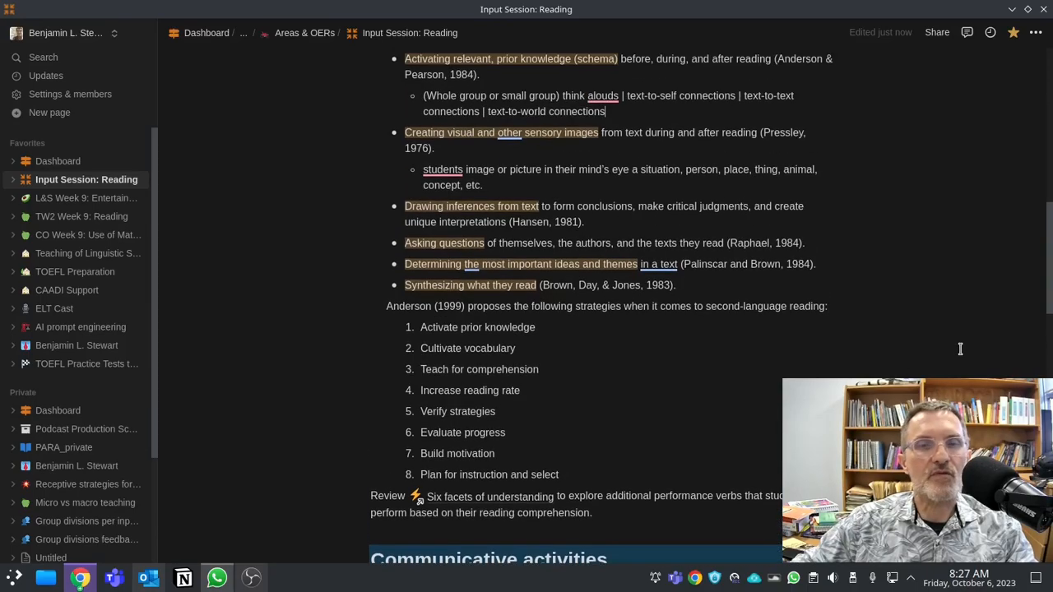
mouse_move(931, 323)
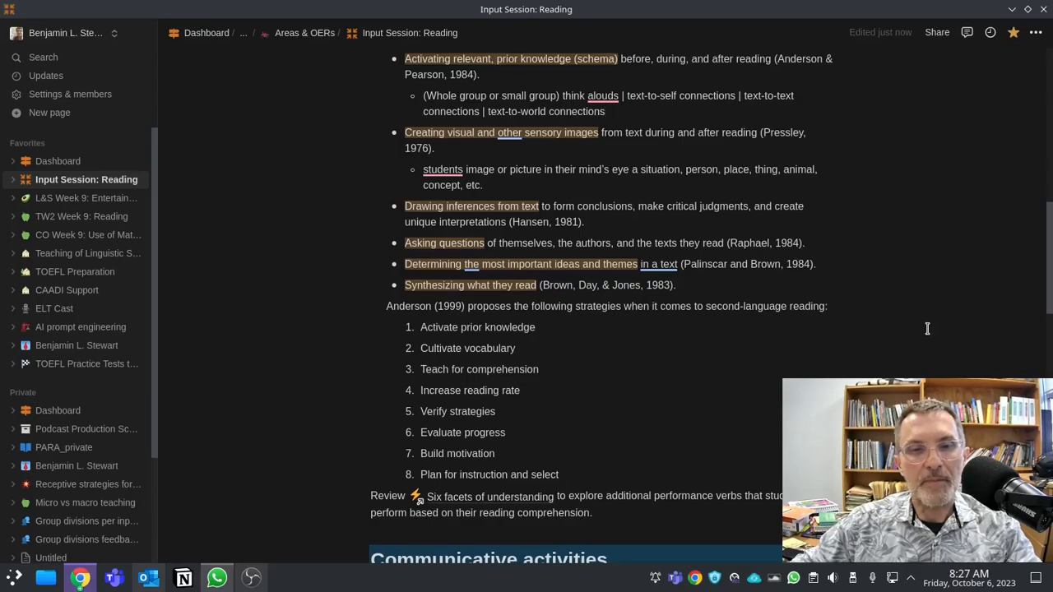
scroll("up", 3)
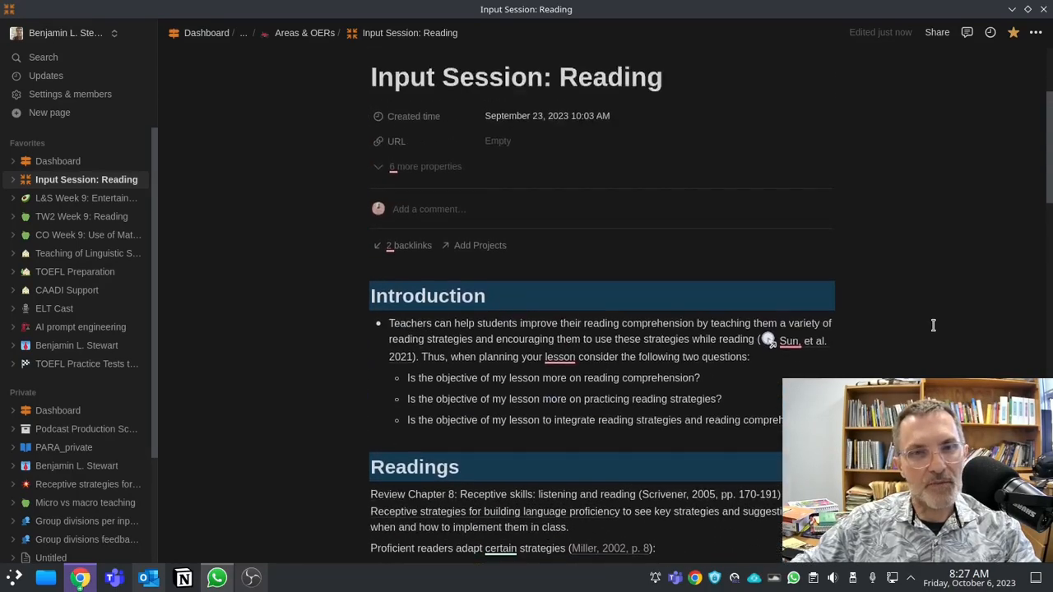
scroll("down", 3)
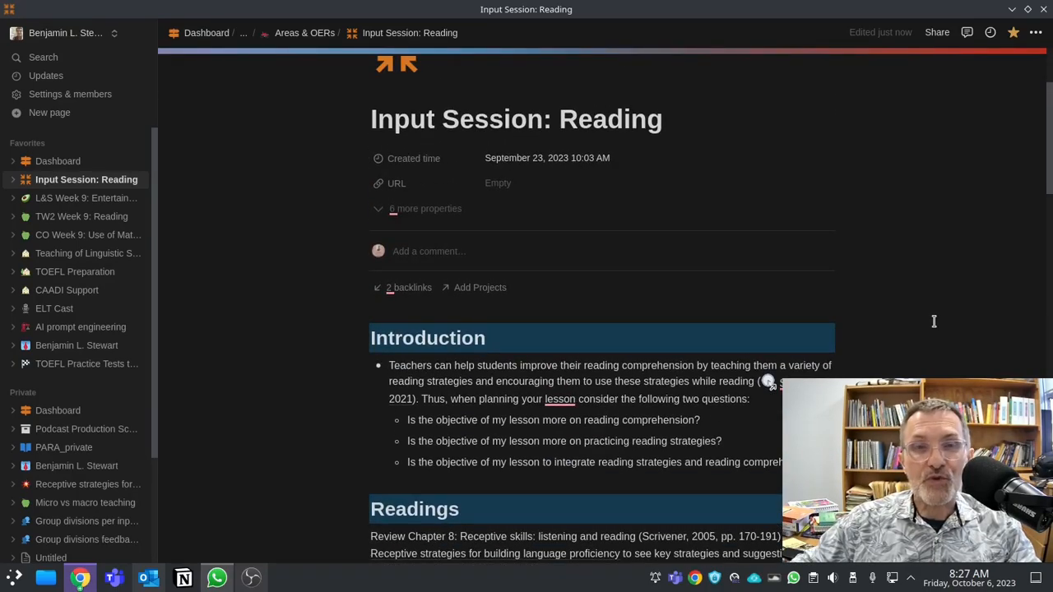